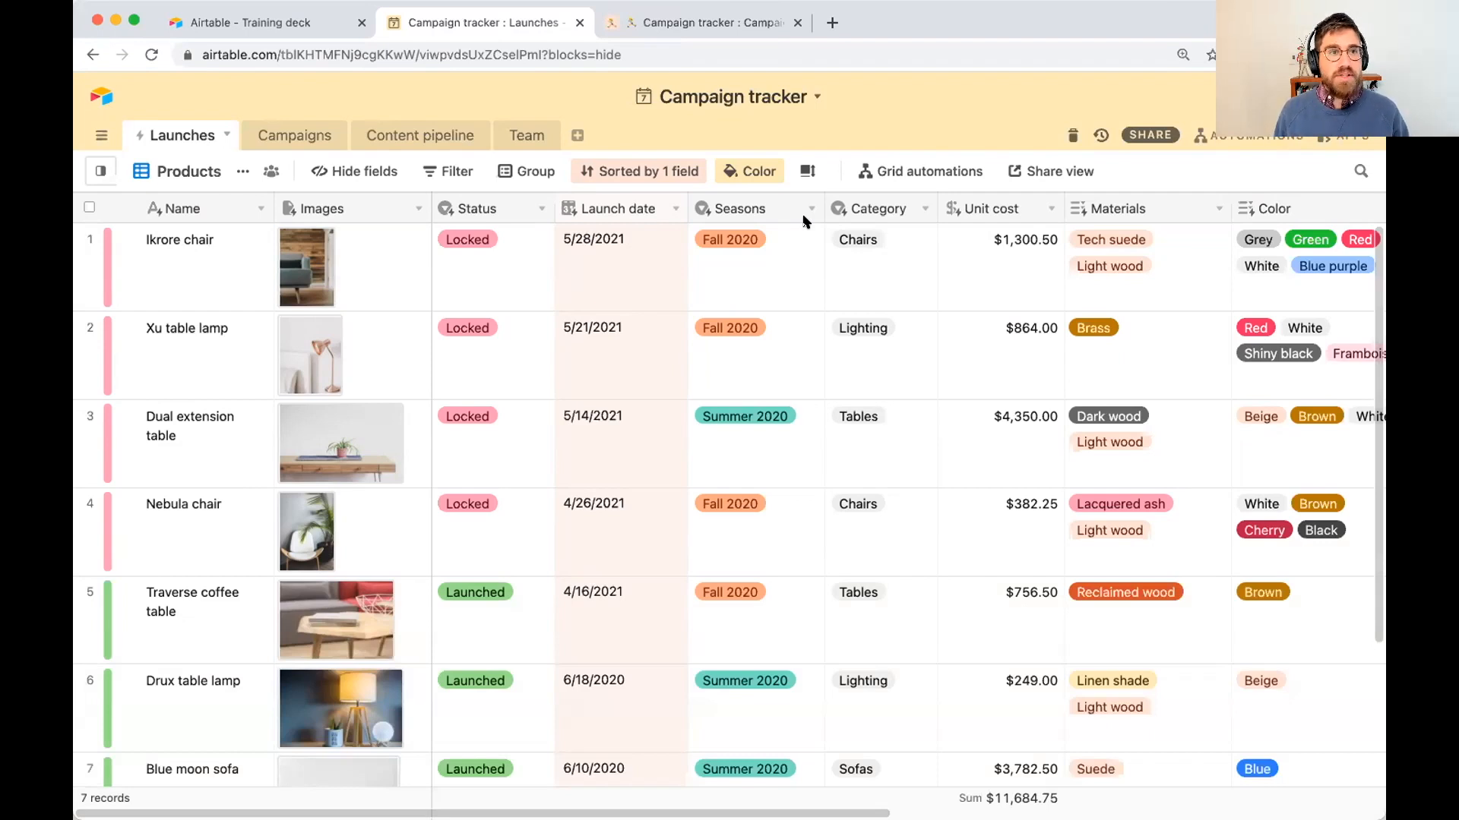
mouse_move(460, 154)
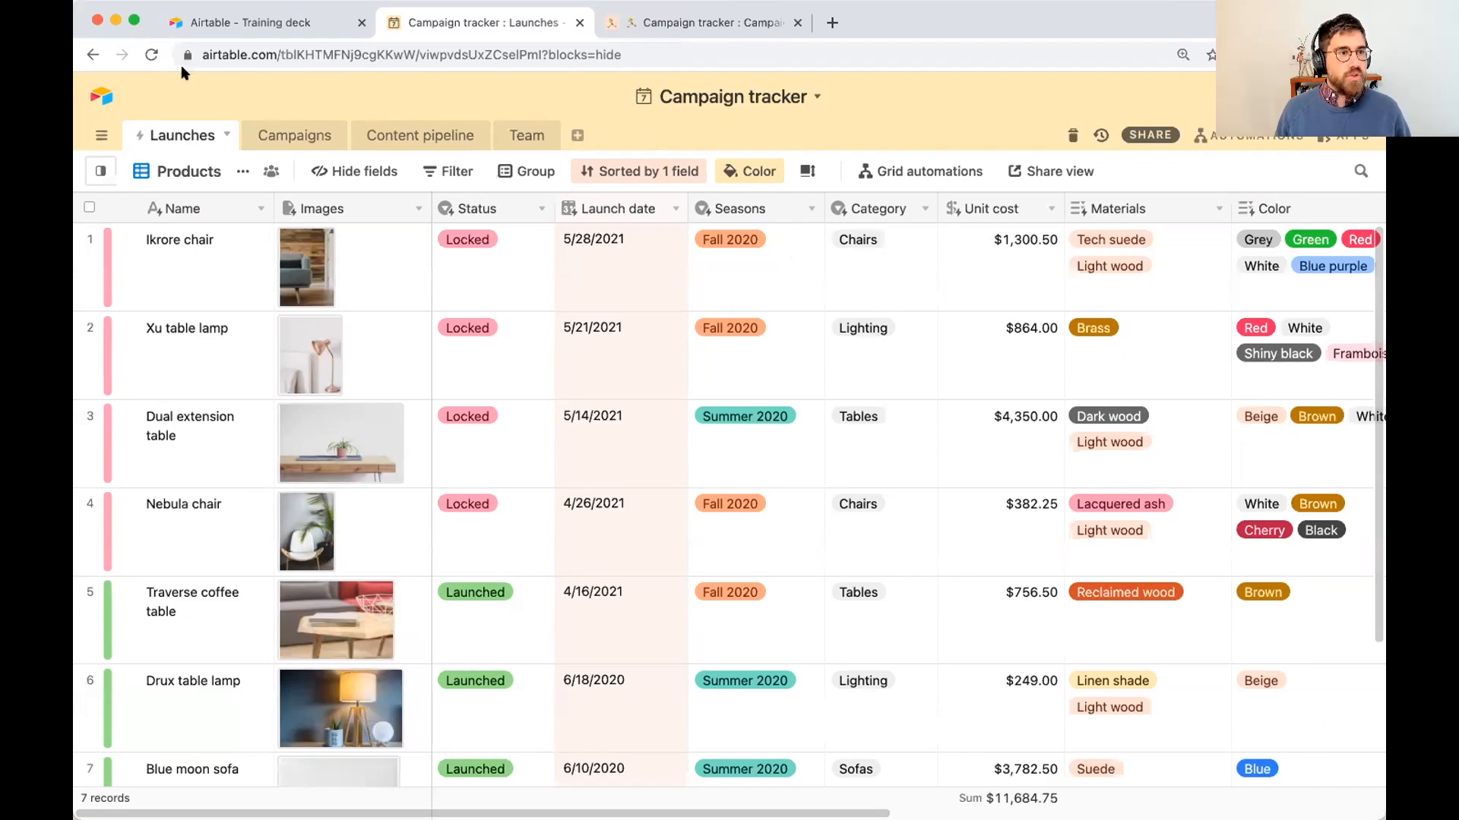
mouse_move(442, 379)
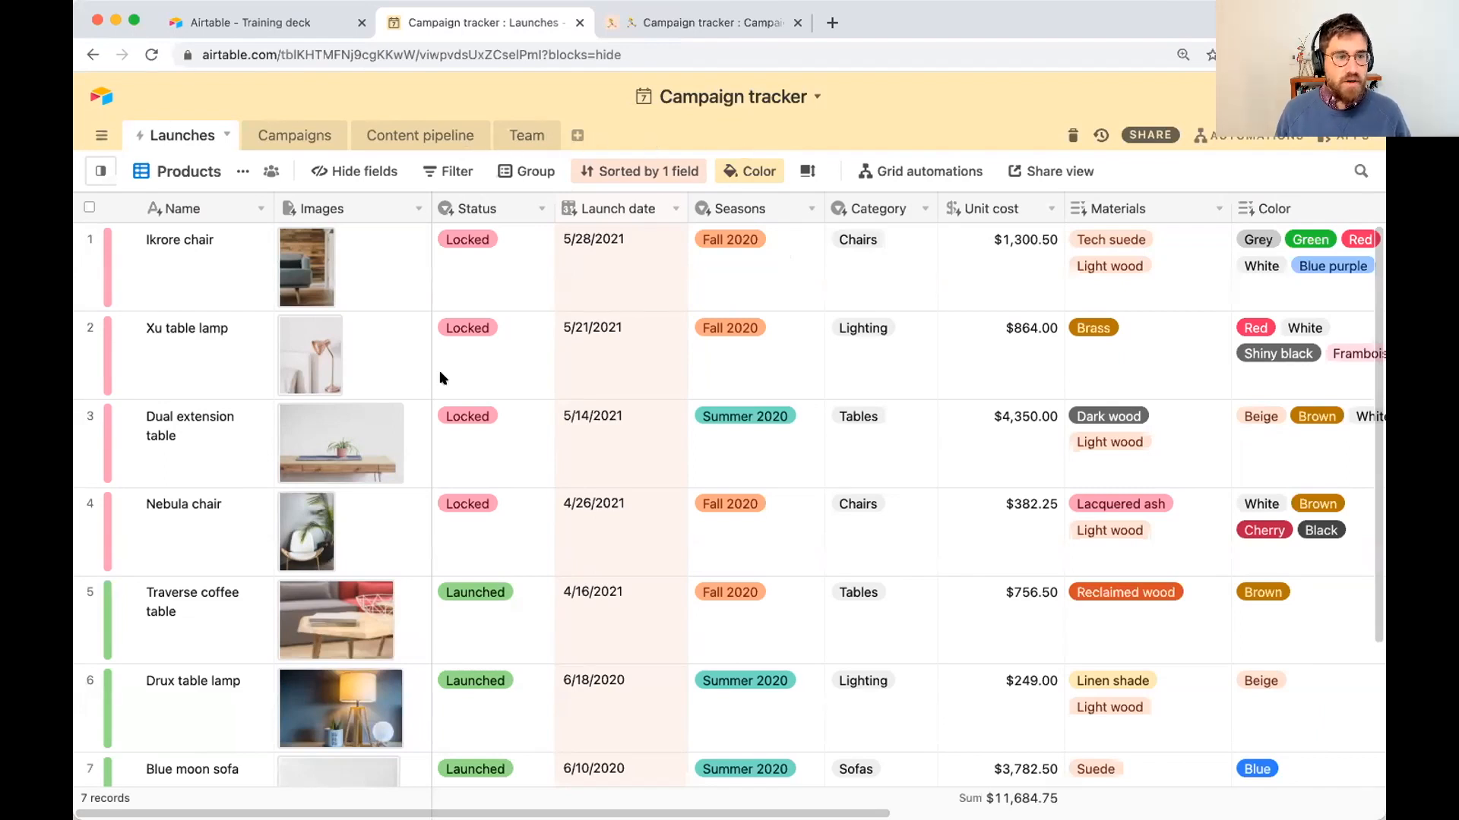
mouse_move(428, 438)
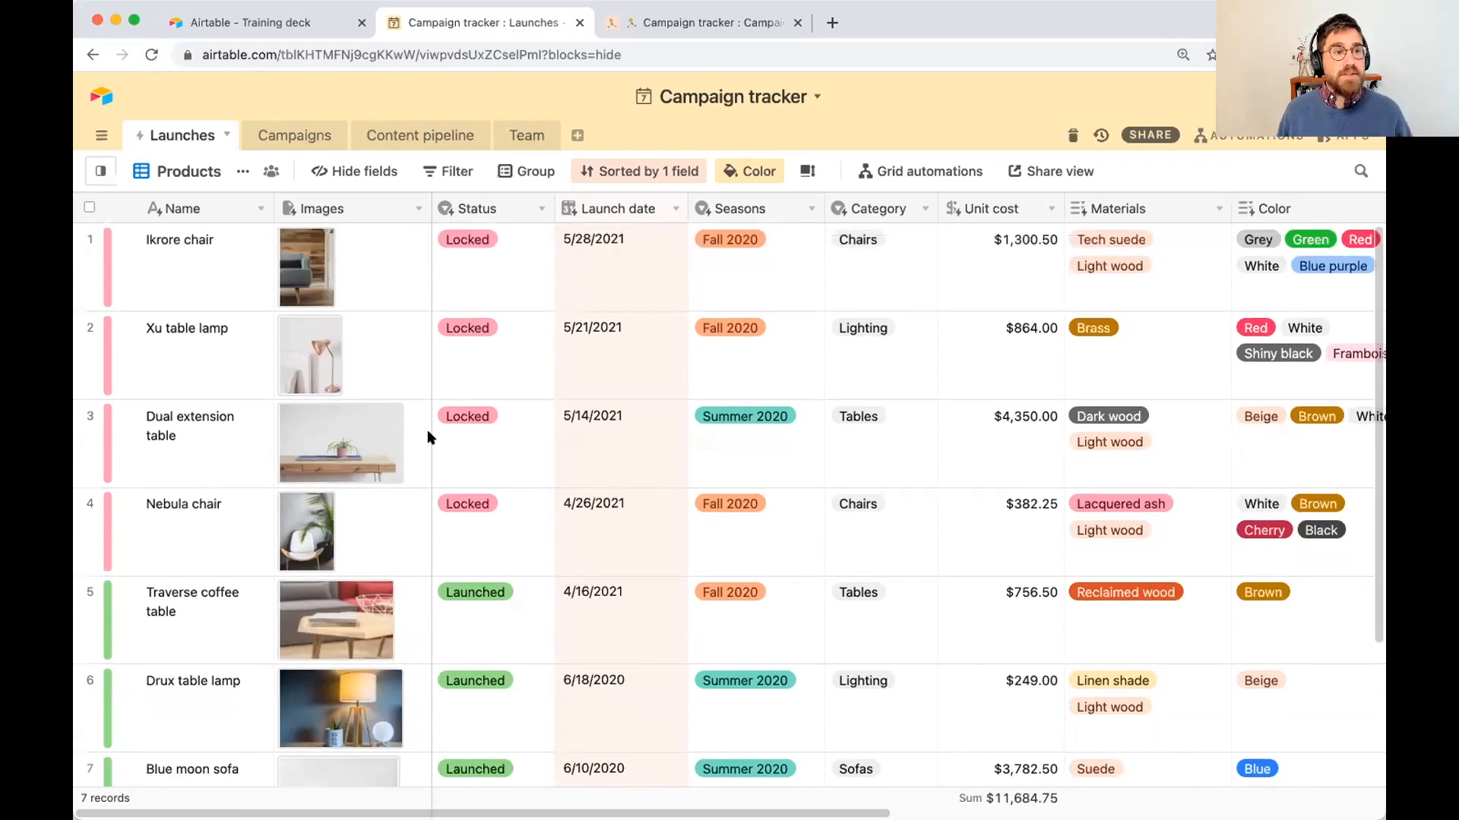
mouse_move(386, 297)
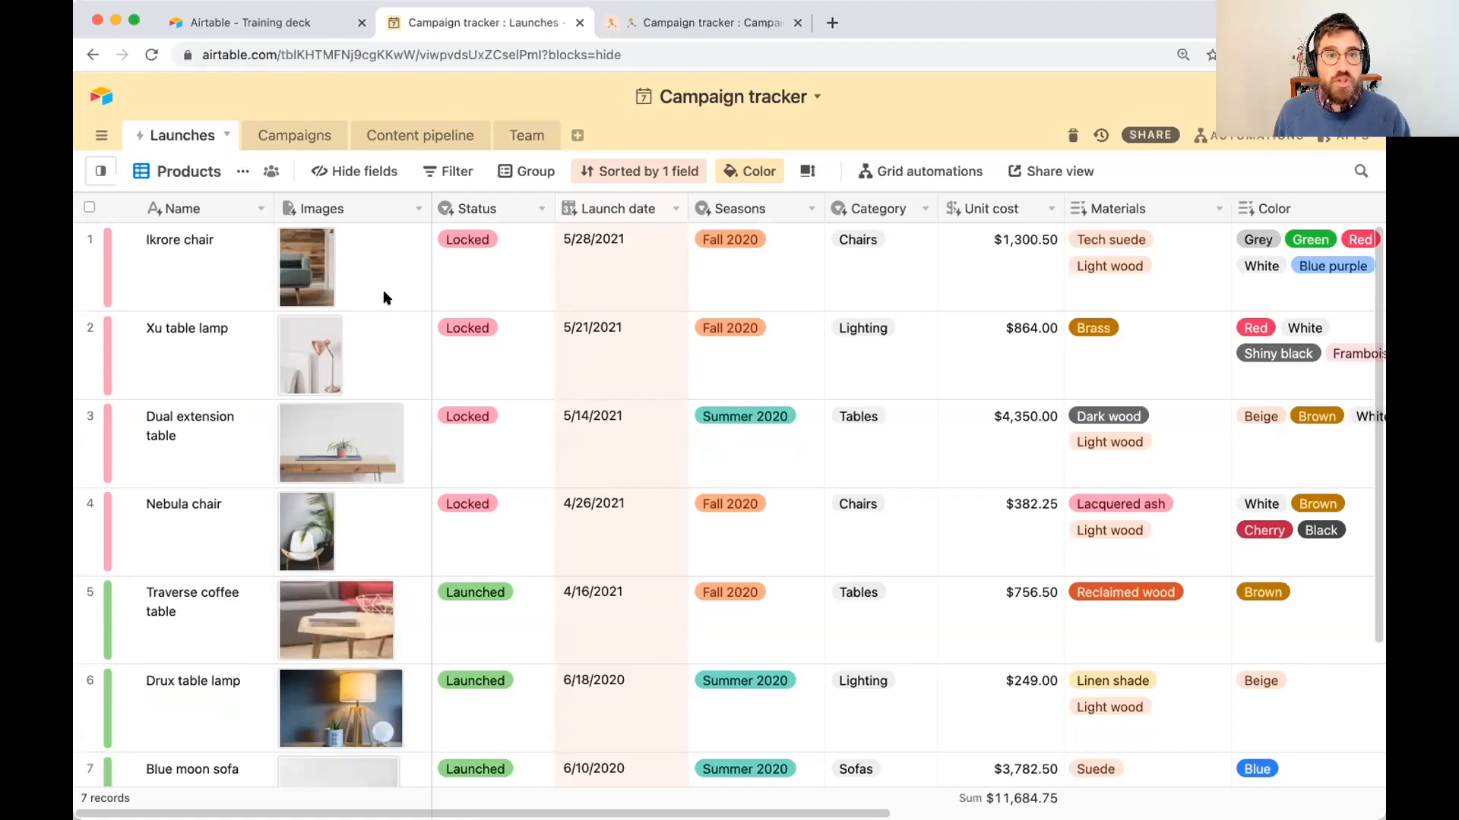
mouse_move(299, 142)
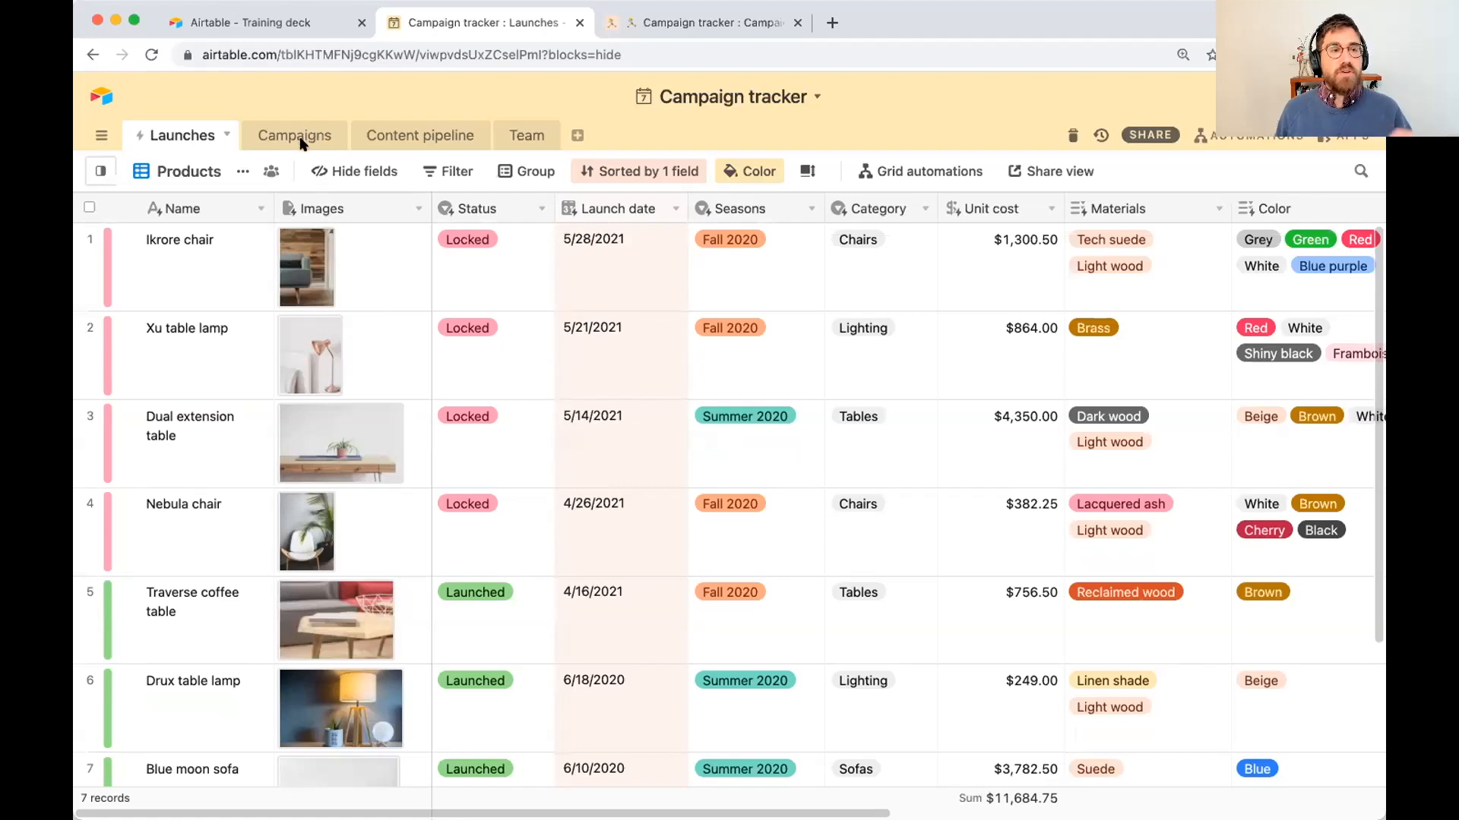
Step: Switch to the Campaigns table to view the Overhead column beside Budget
left_click(293, 135)
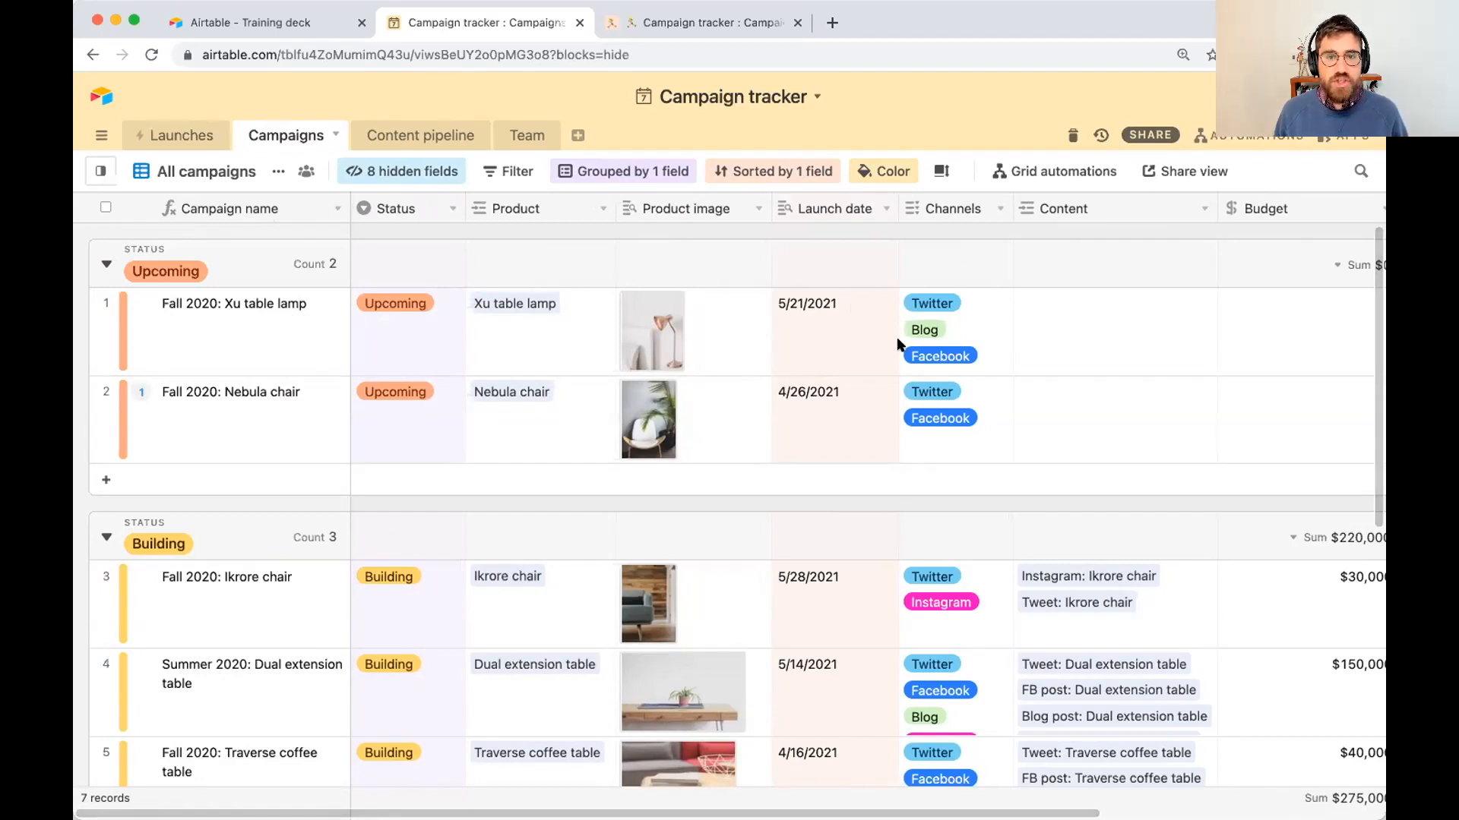
mouse_move(930, 319)
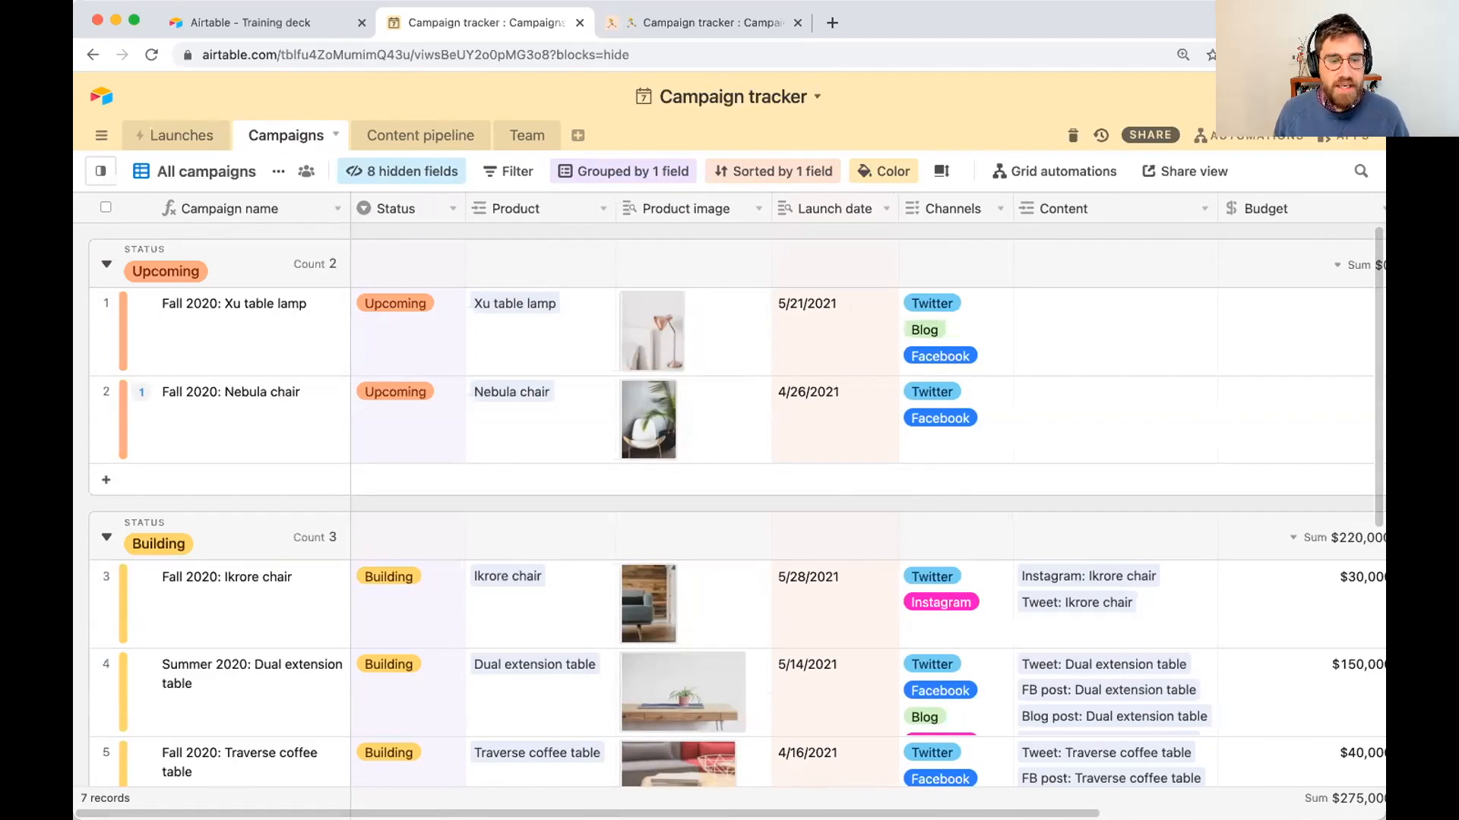
mouse_move(527, 408)
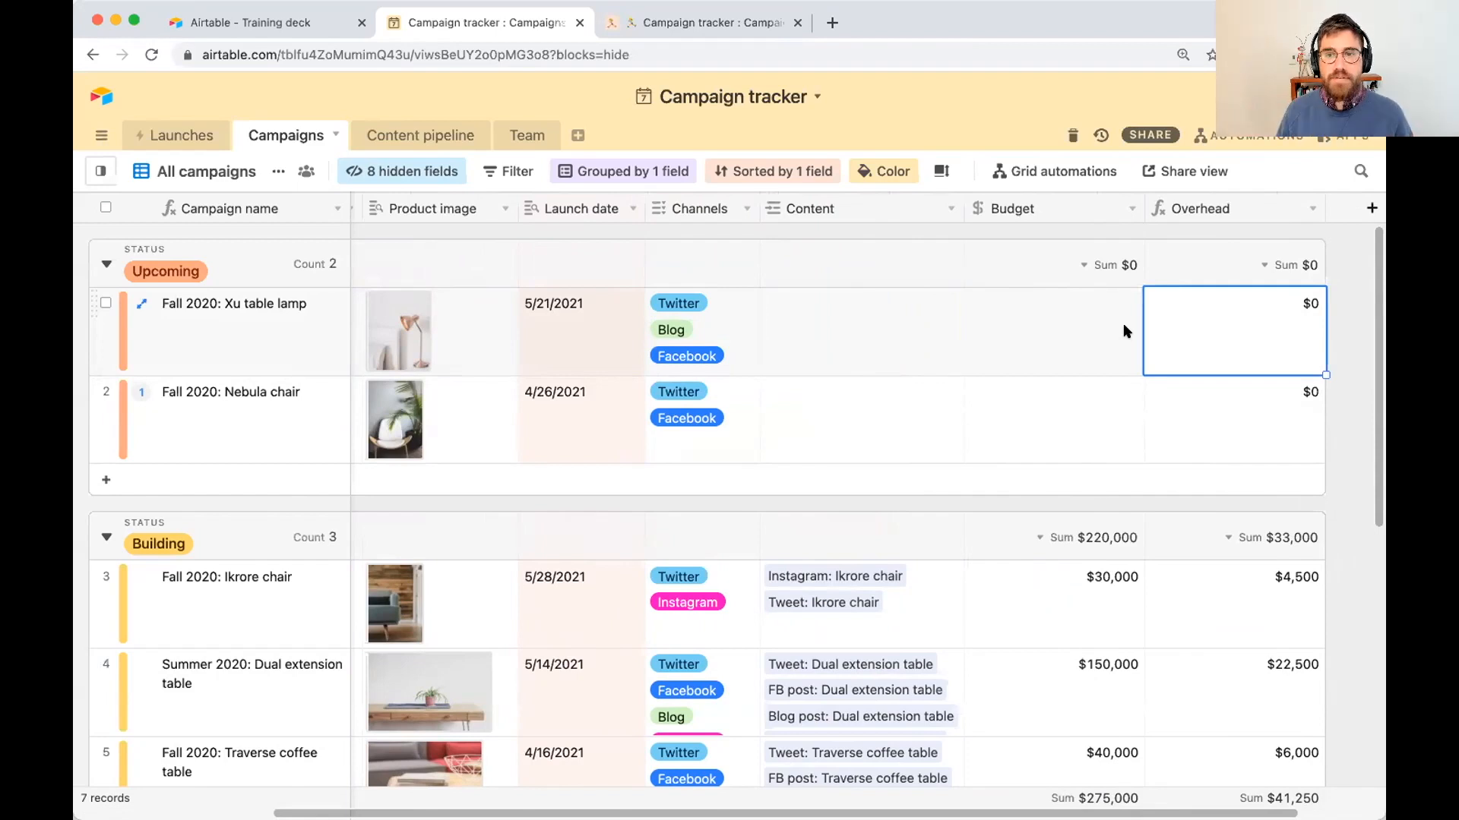
Step: Enter budgets of $10,000 for Xu table lamp and $50,000 for Nebula chair, yielding $1,500 and $7,500 overhead
left_click(1055, 330)
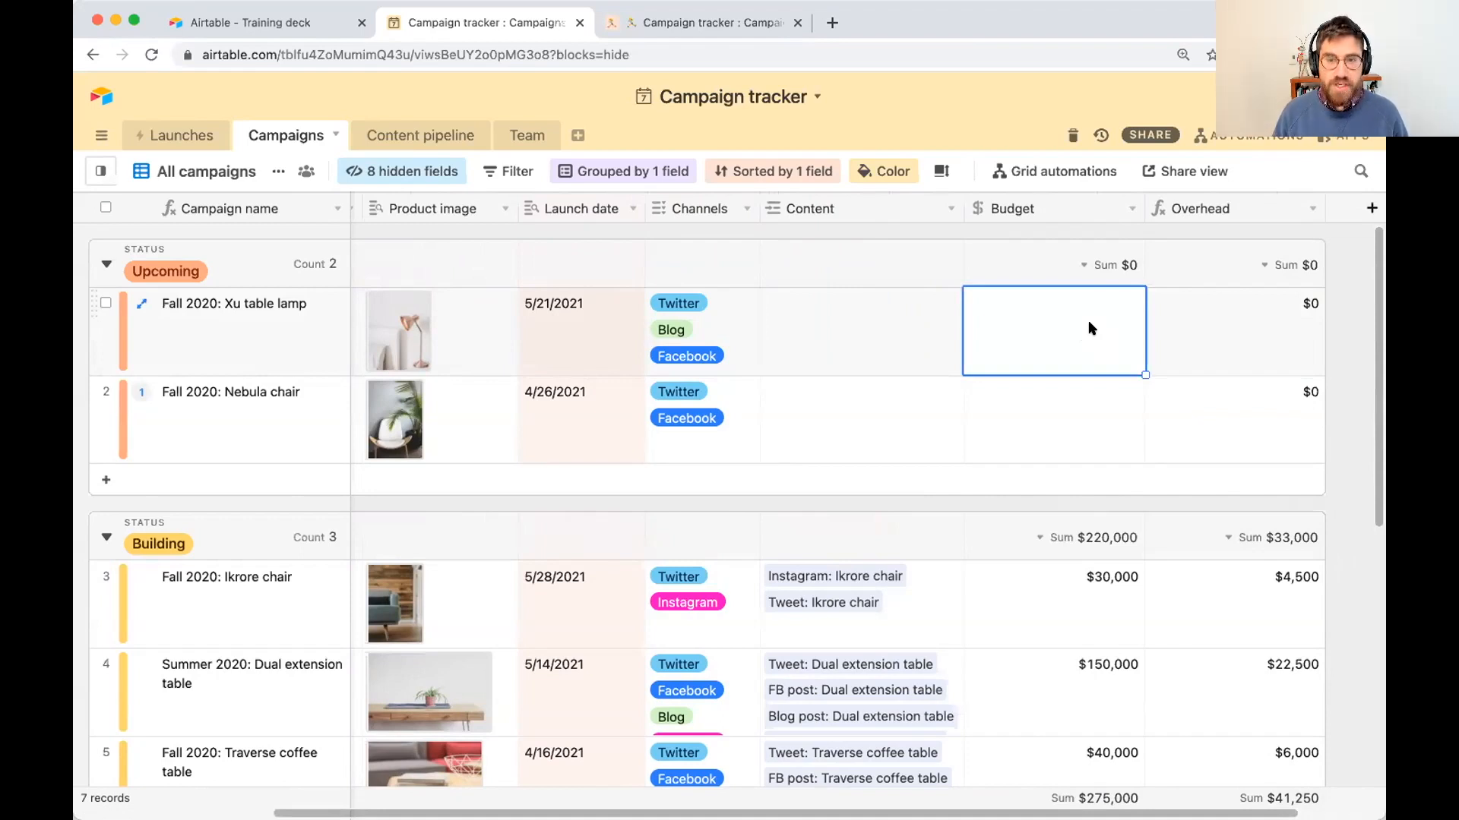
type("100000")
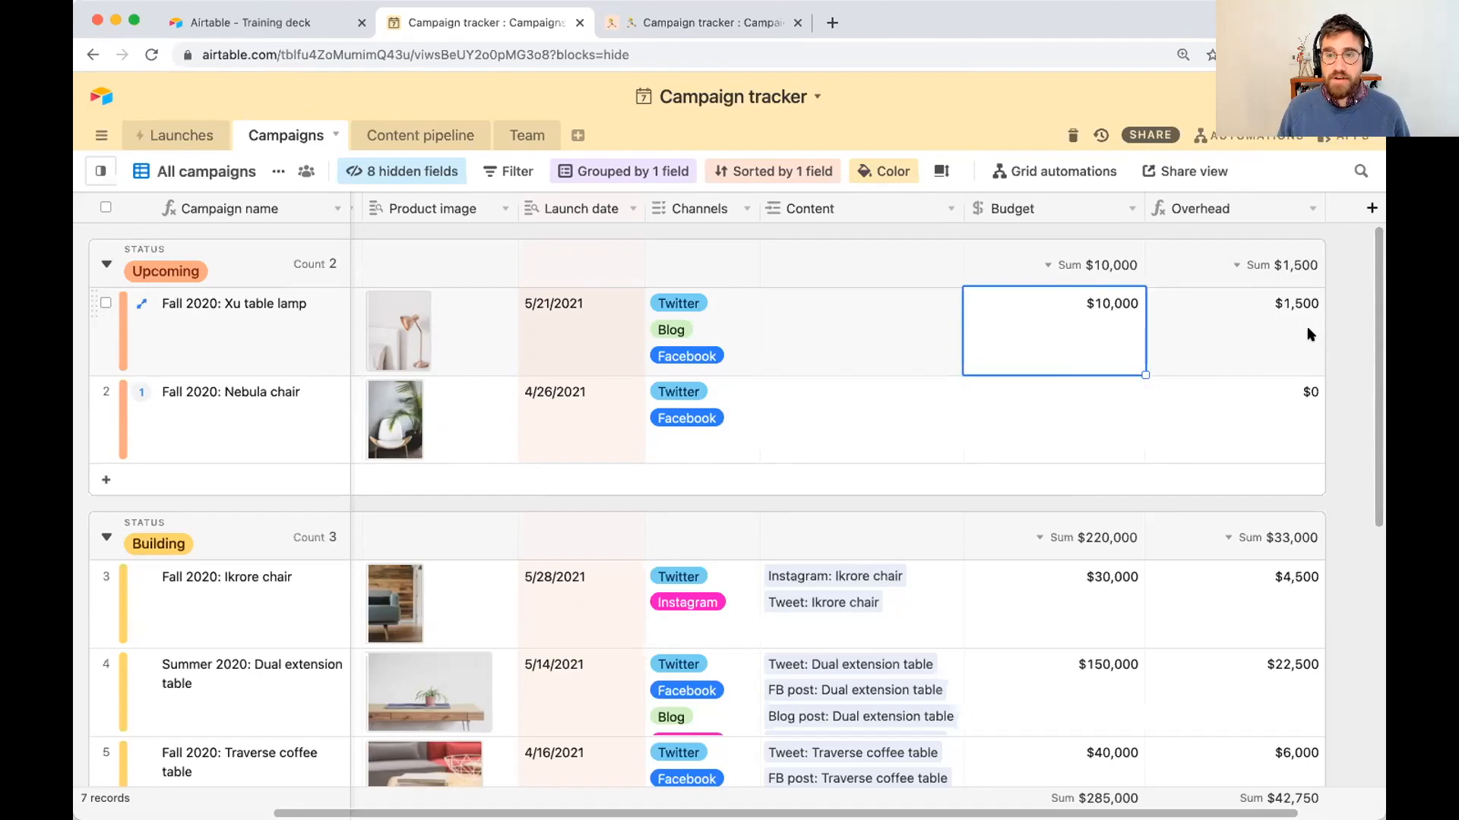
left_click(1053, 419)
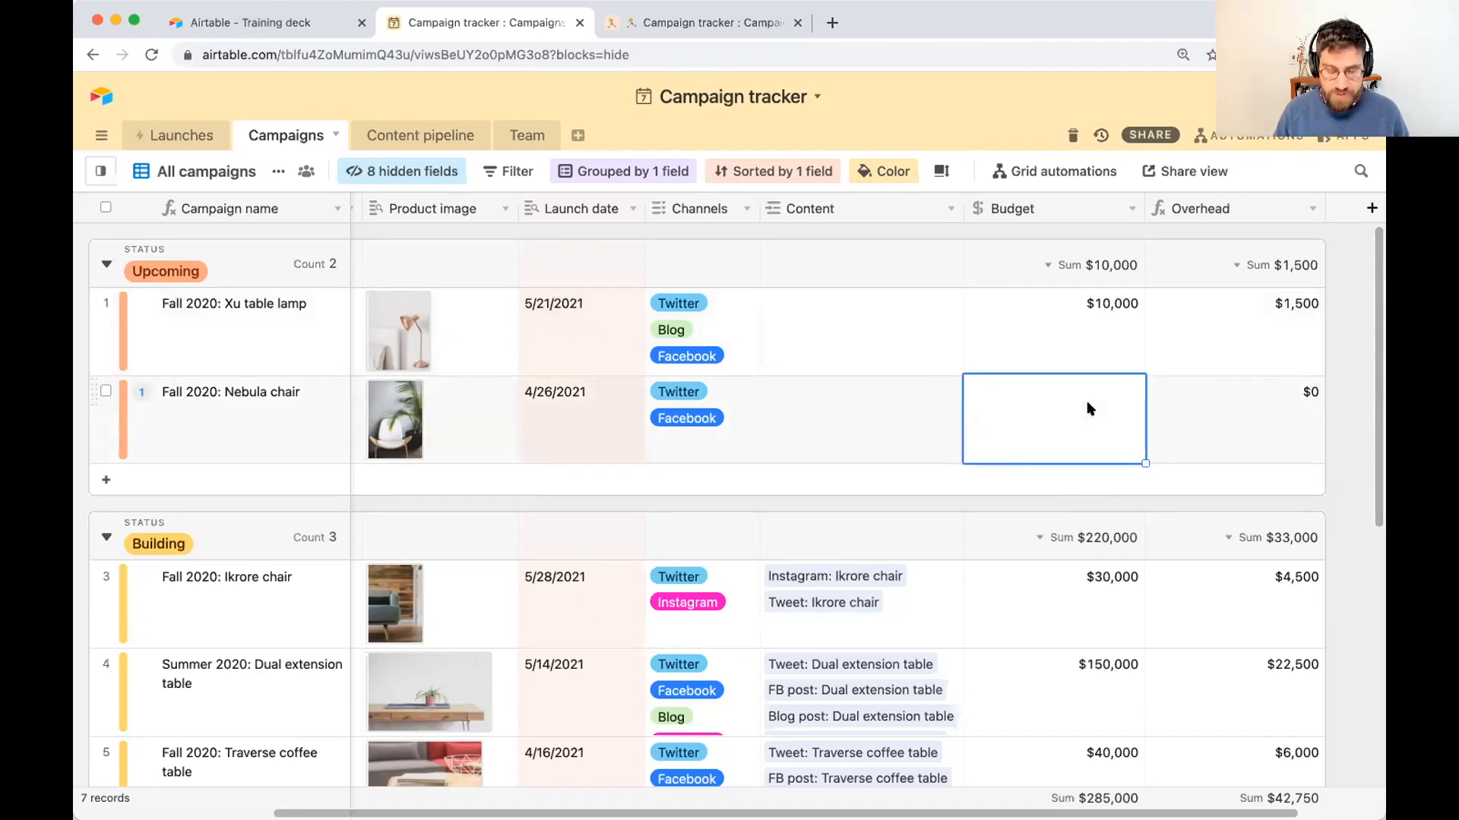
type("500000")
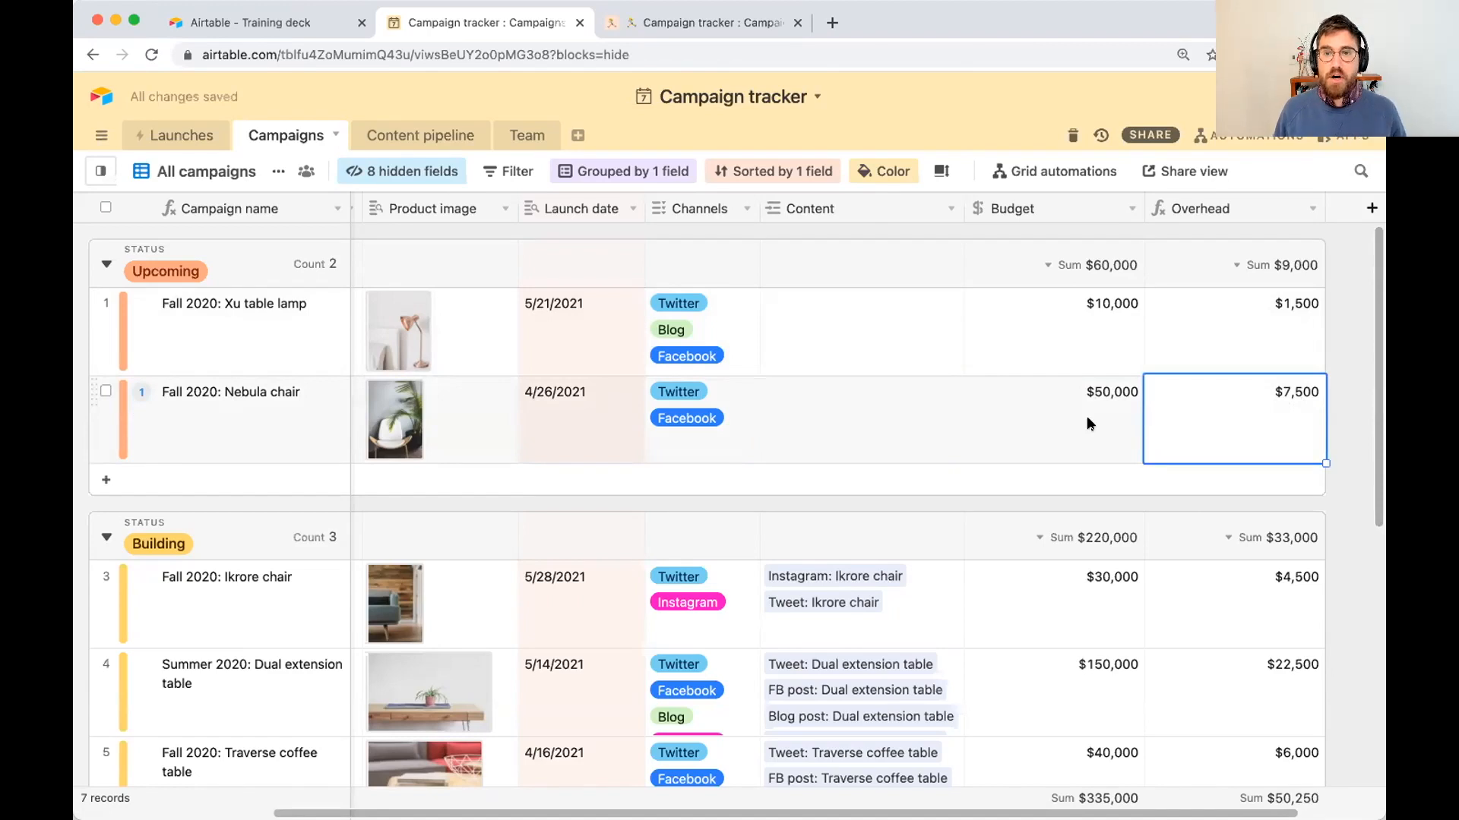
left_click(1311, 208)
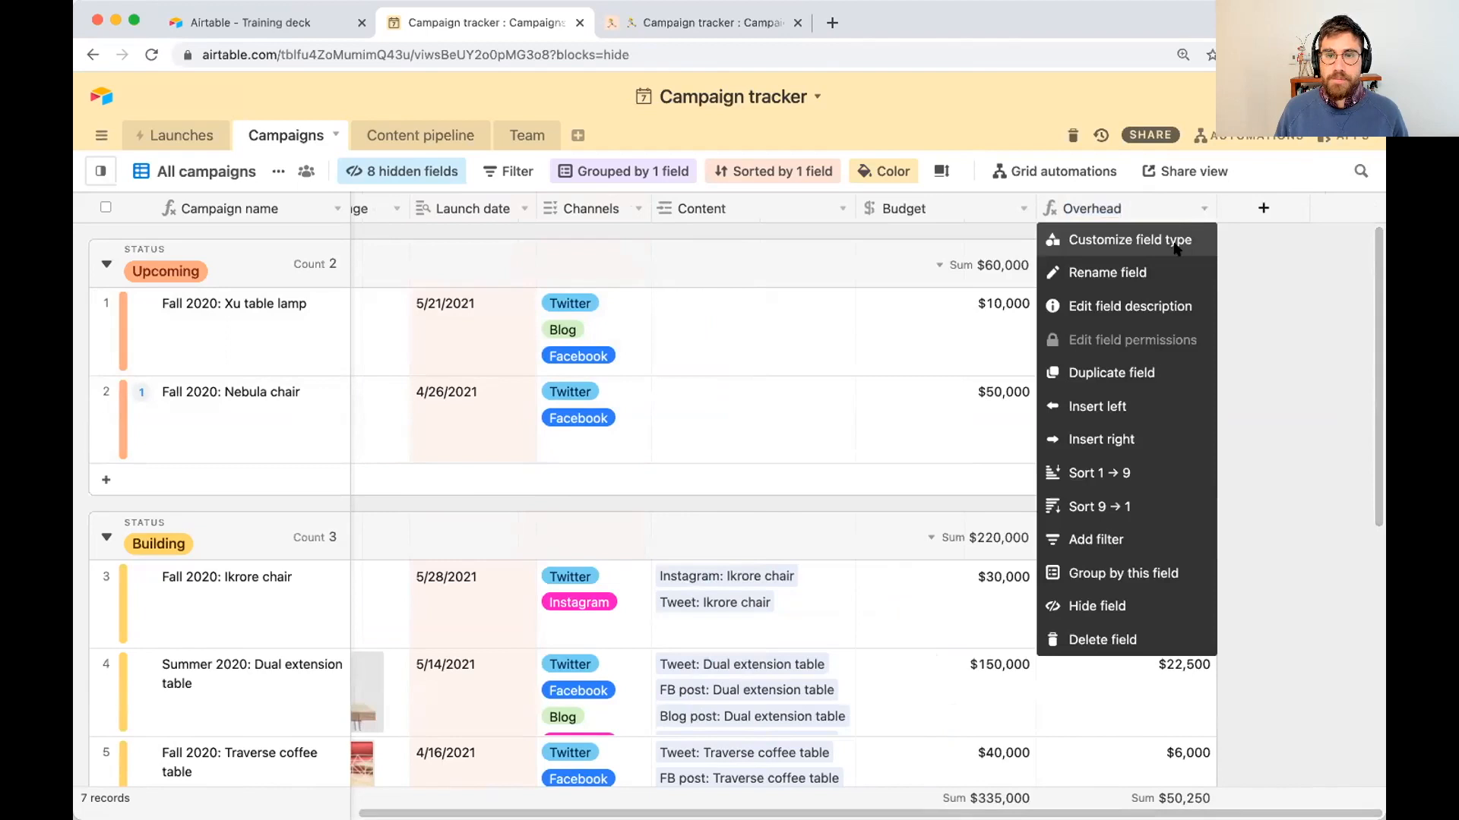
left_click(1132, 239)
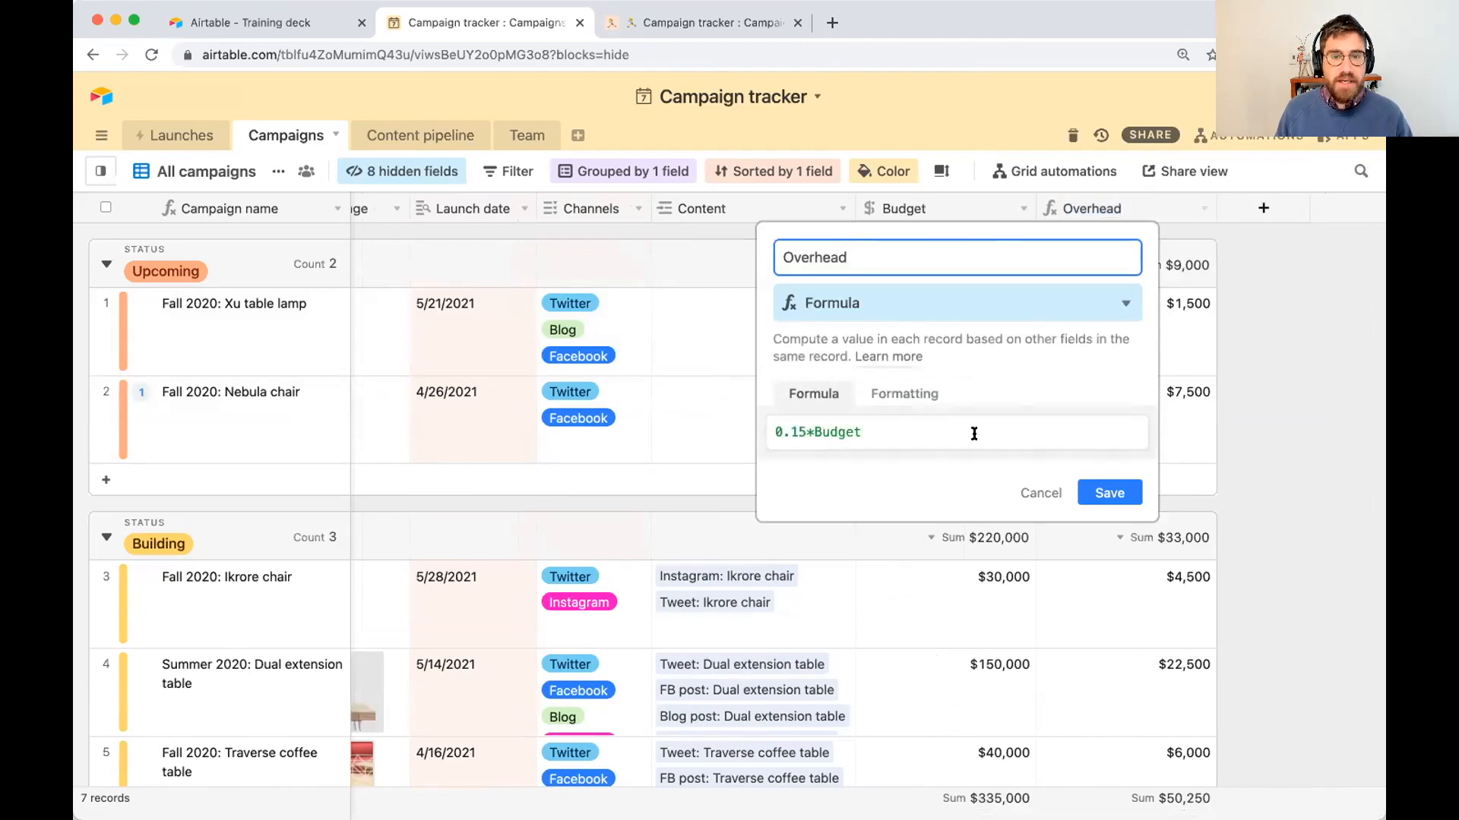
left_click(930, 431)
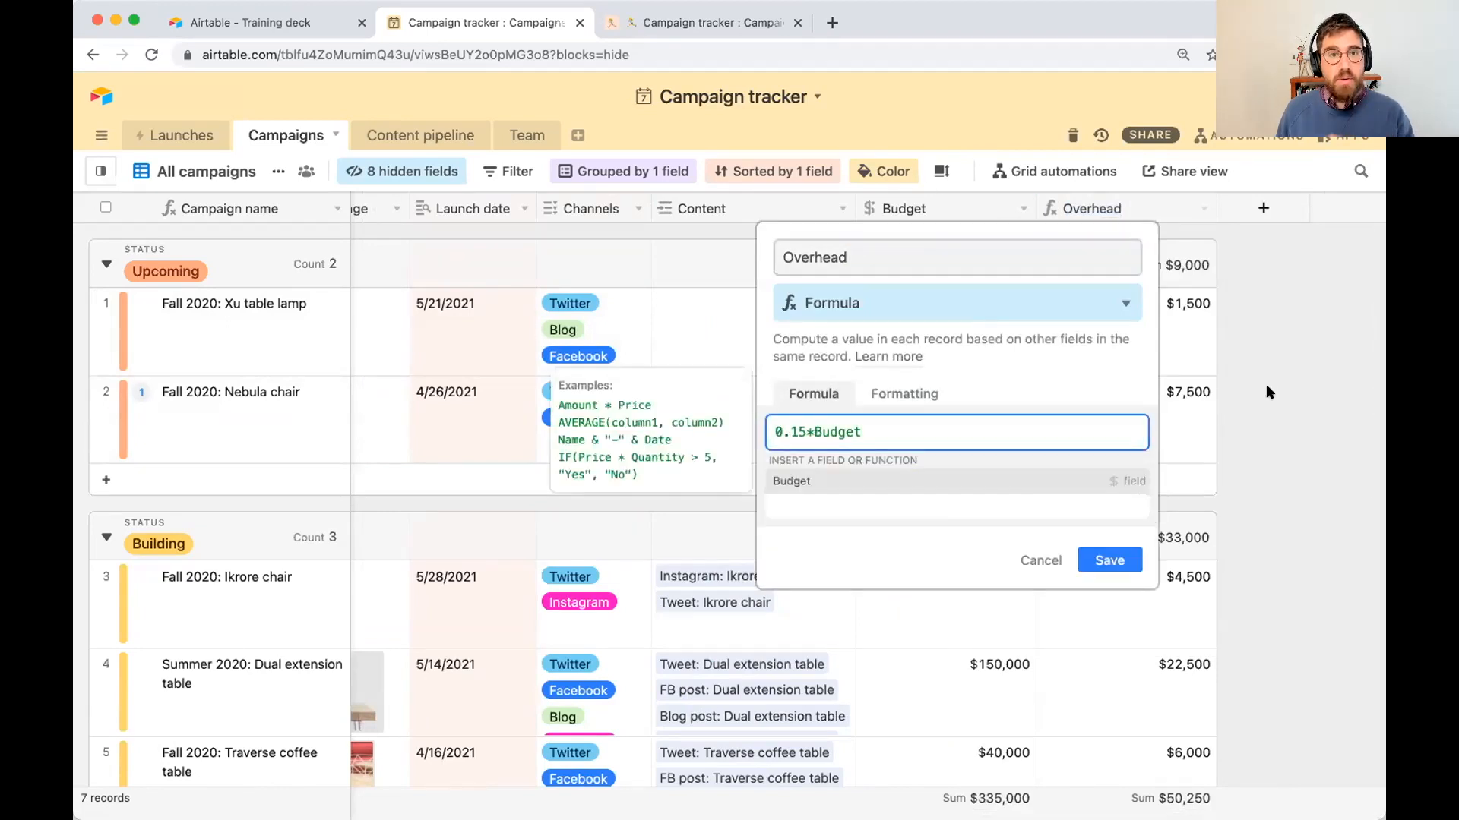
left_click(1108, 560)
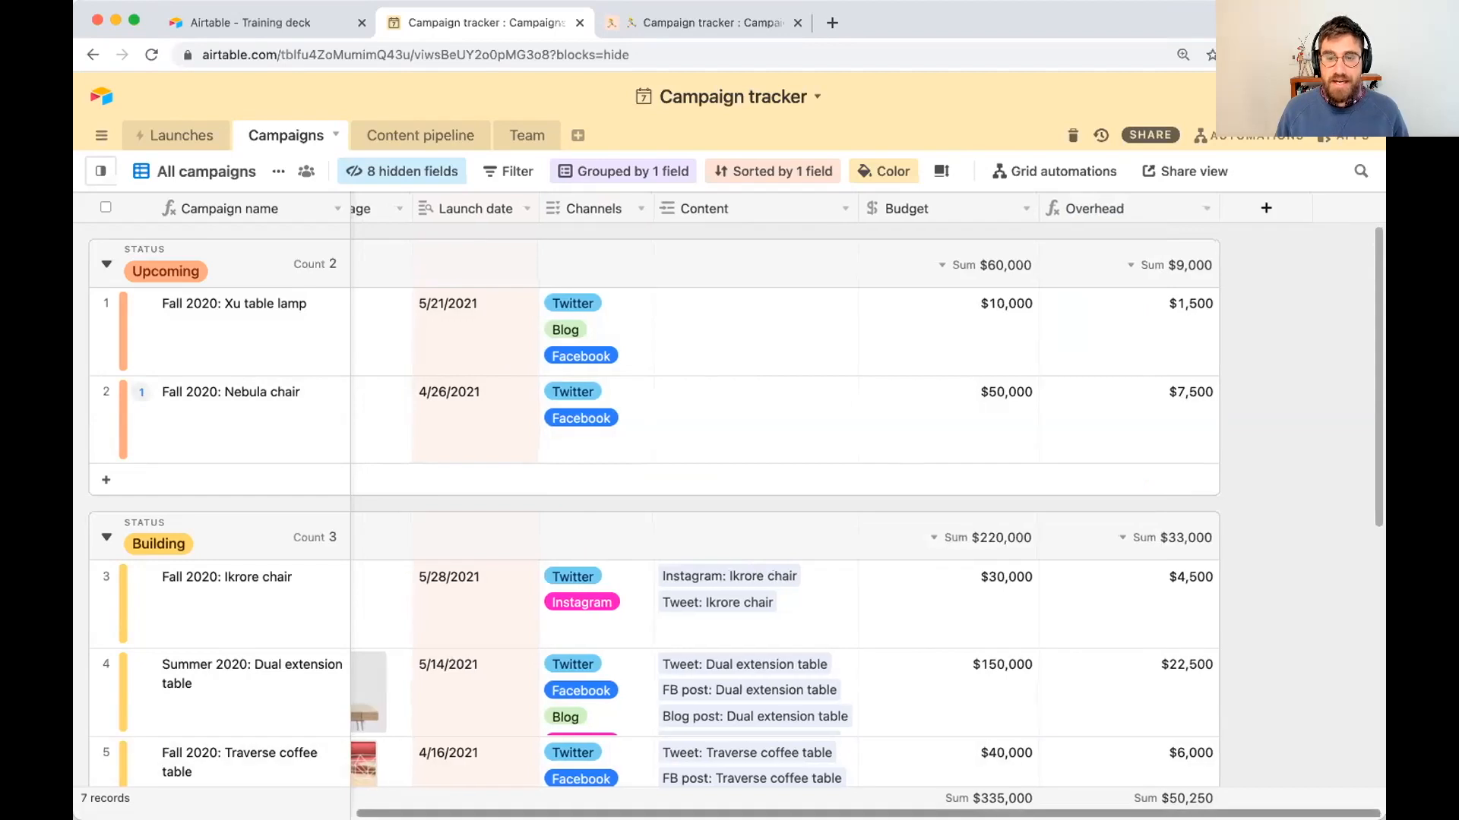
left_click(1027, 603)
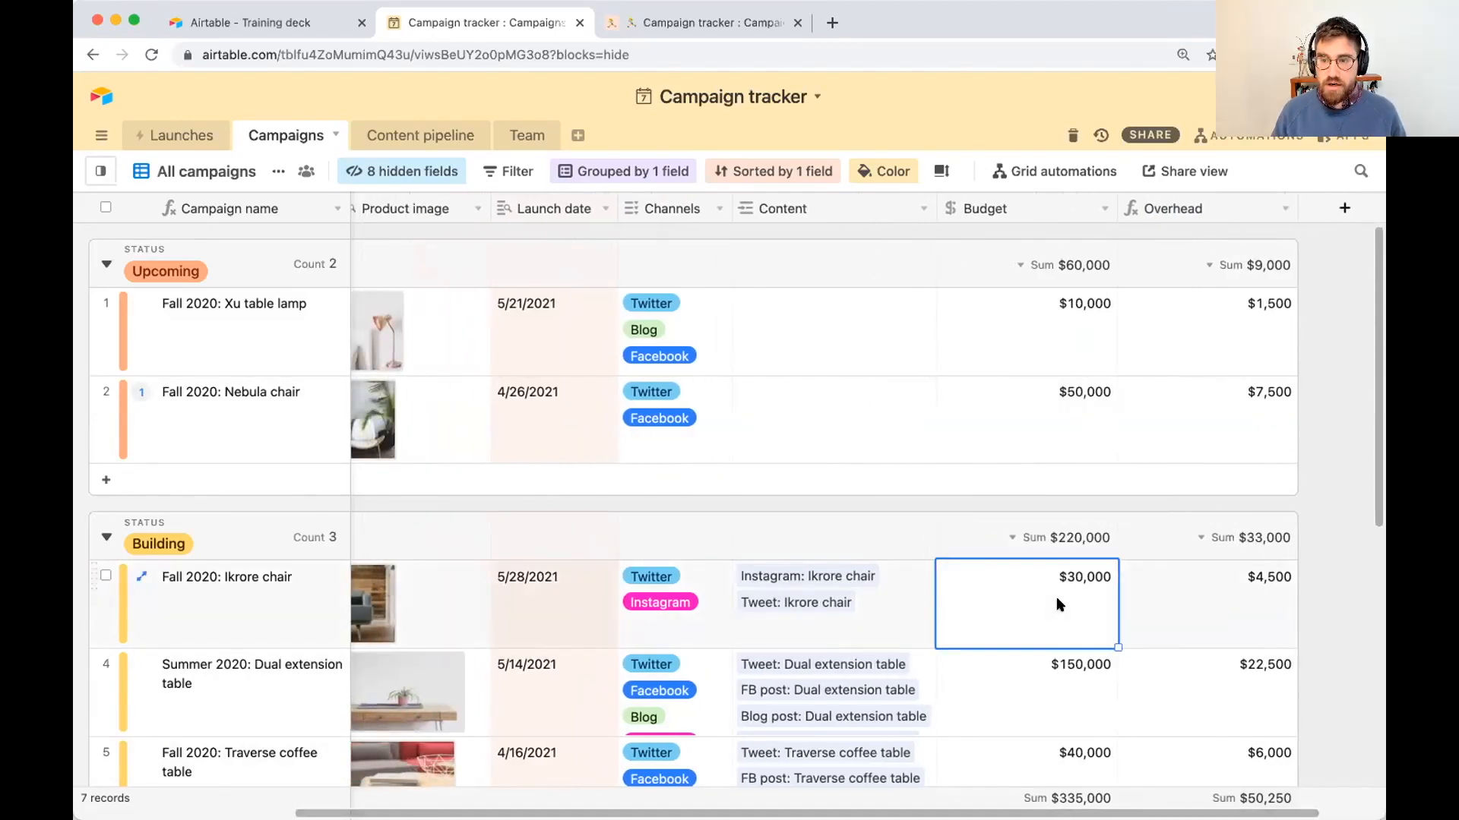
Step: Set Ikrore chair's budget to $40,000, then switch to the other Campaign tracker copy
type("40000")
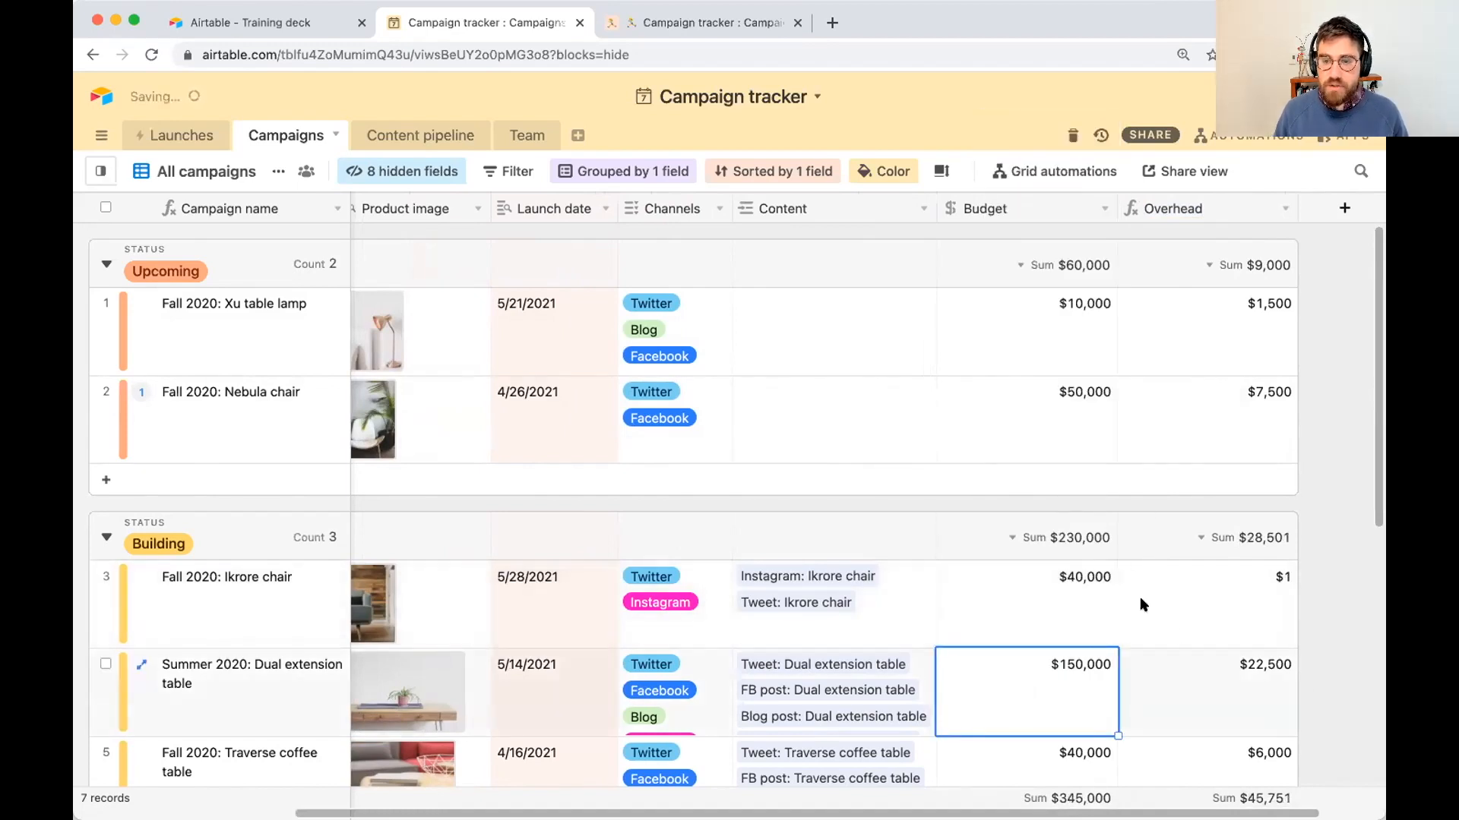
left_click(706, 23)
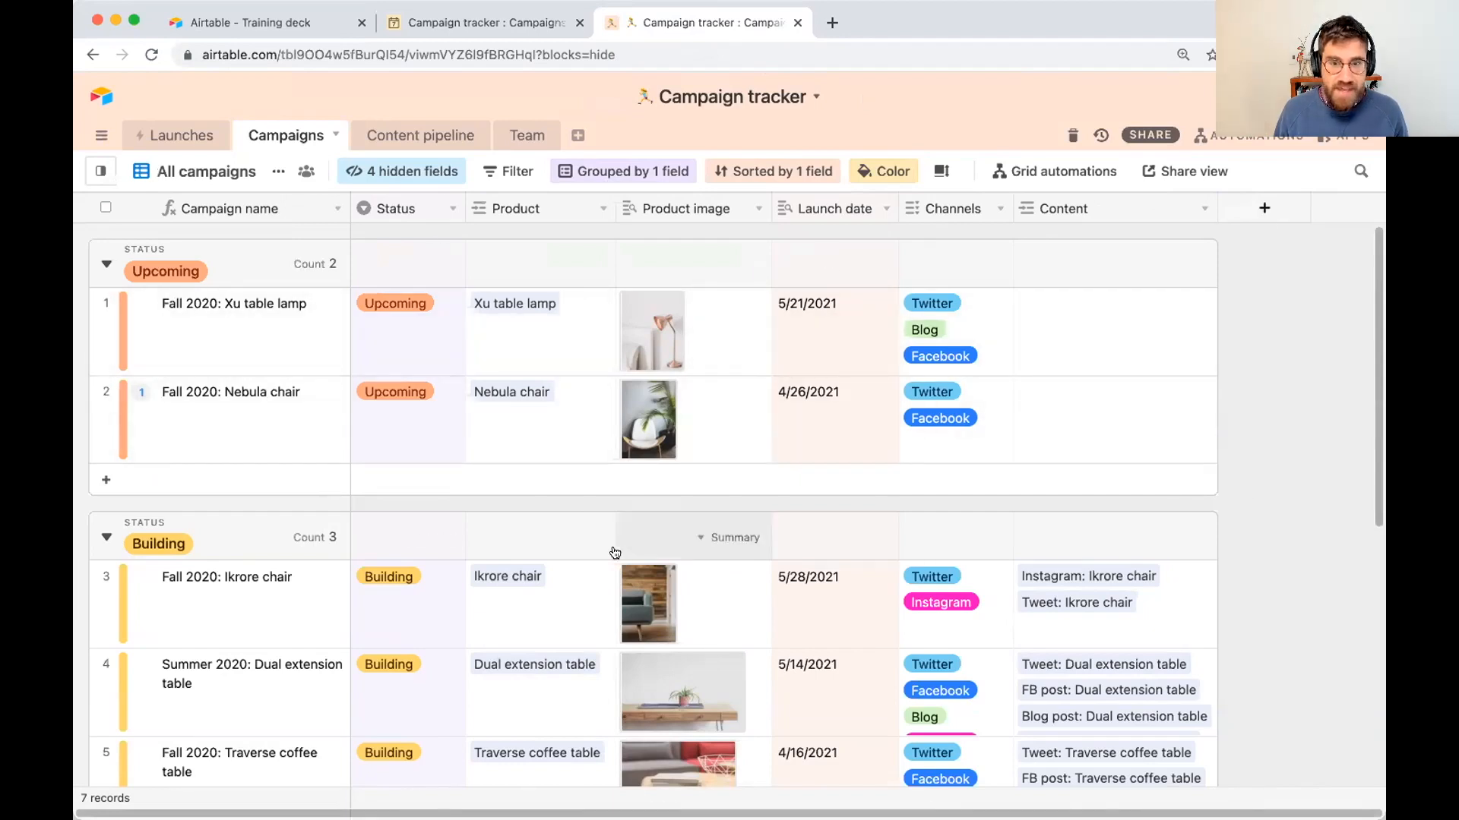
Step: Add a new field named Budget with the Currency field type
left_click(1263, 208)
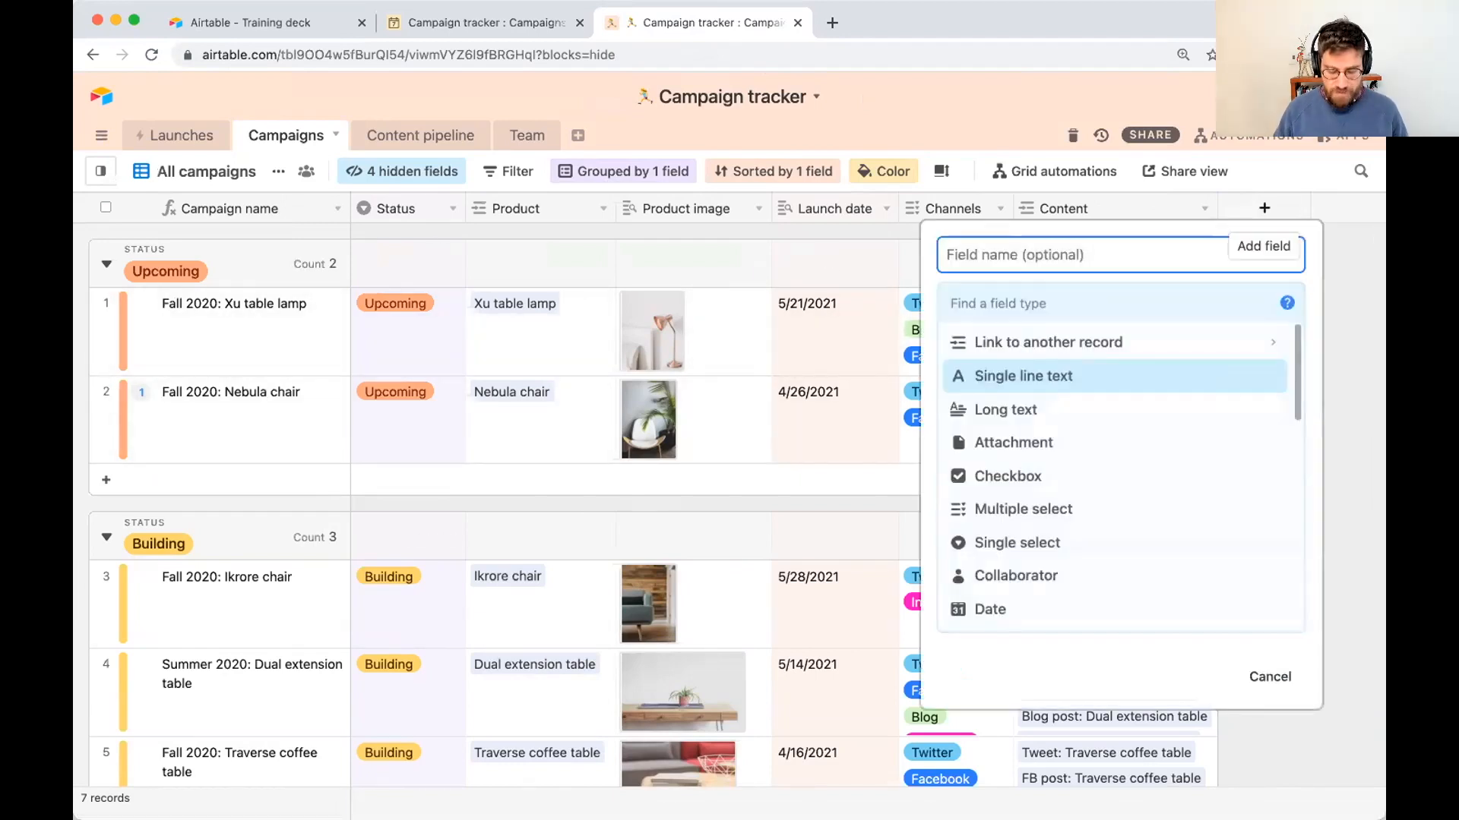
type("Budget")
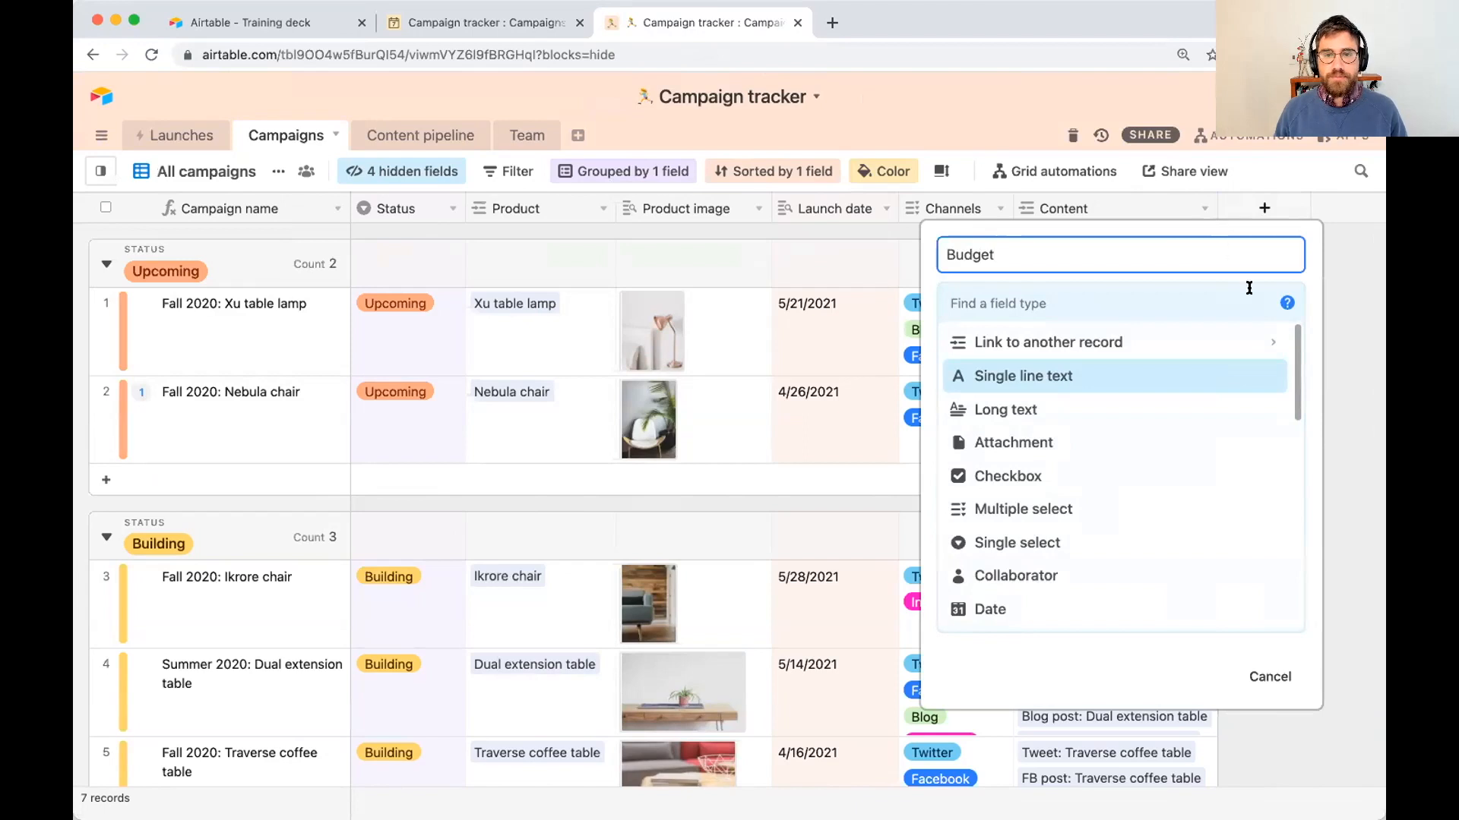
type("num")
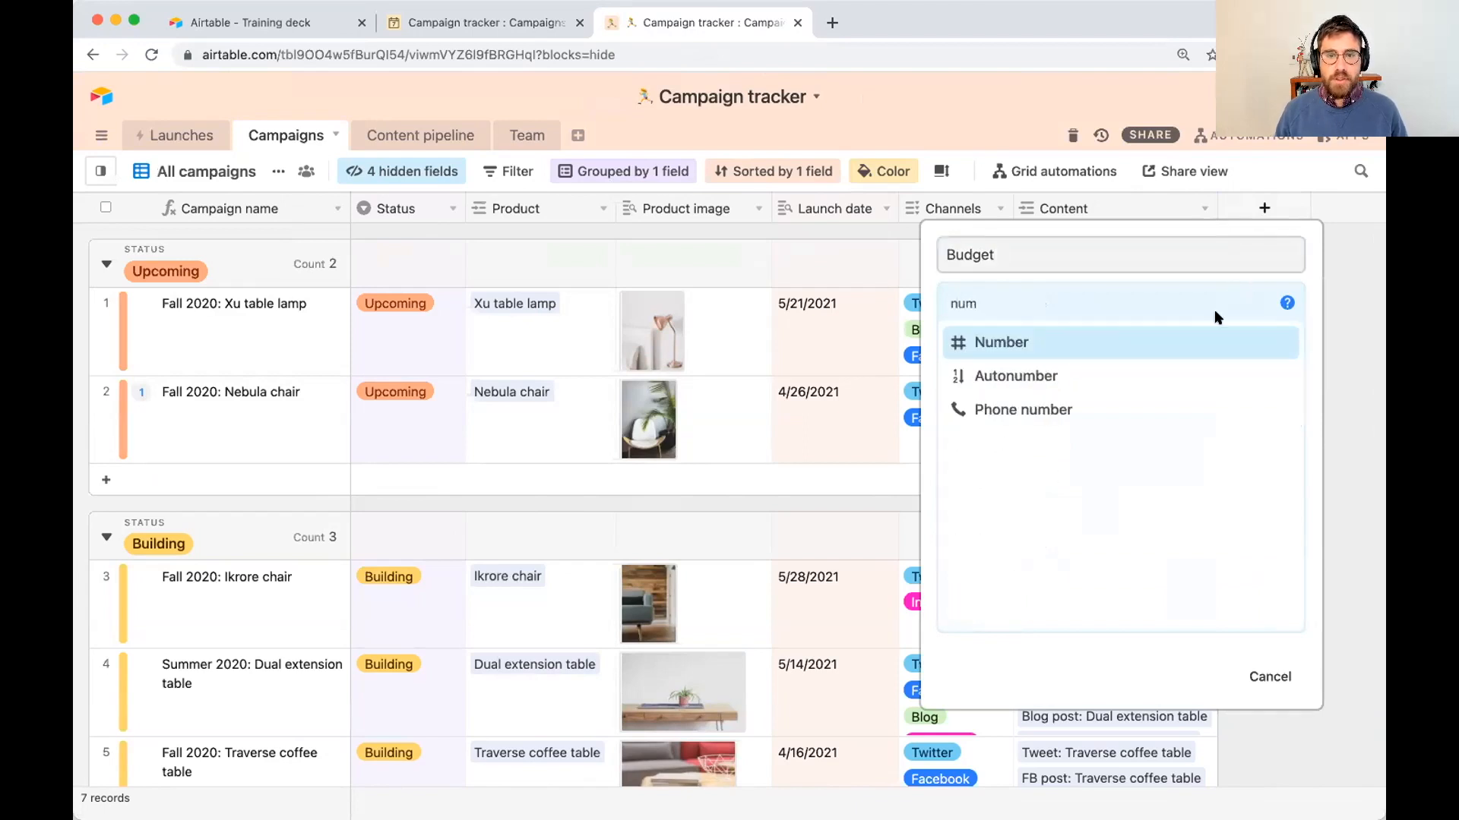
type("cur")
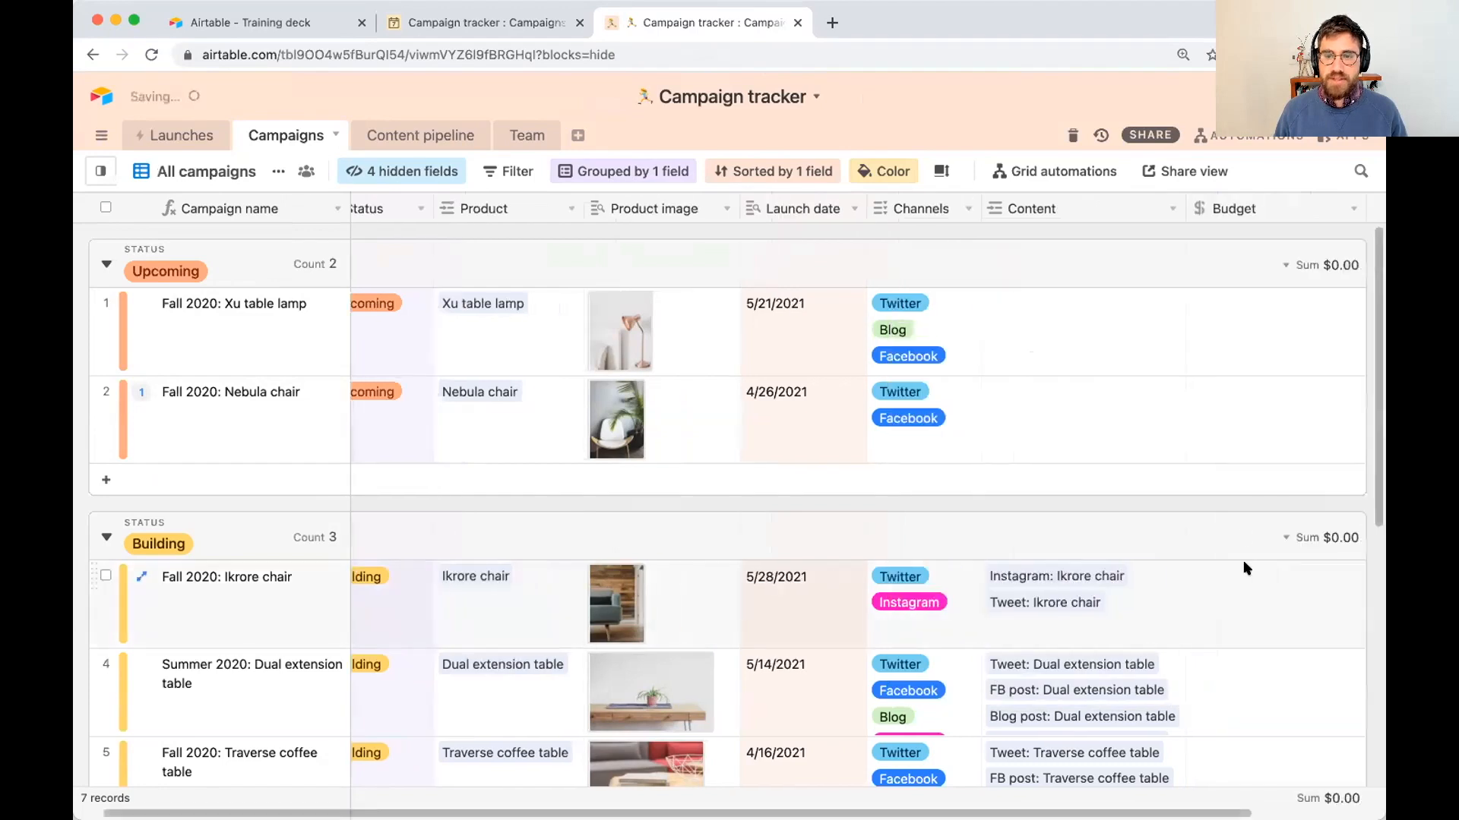
Step: Enter budgets of $50,000, $75,000 and $10,000 for the three Building campaigns
type("5")
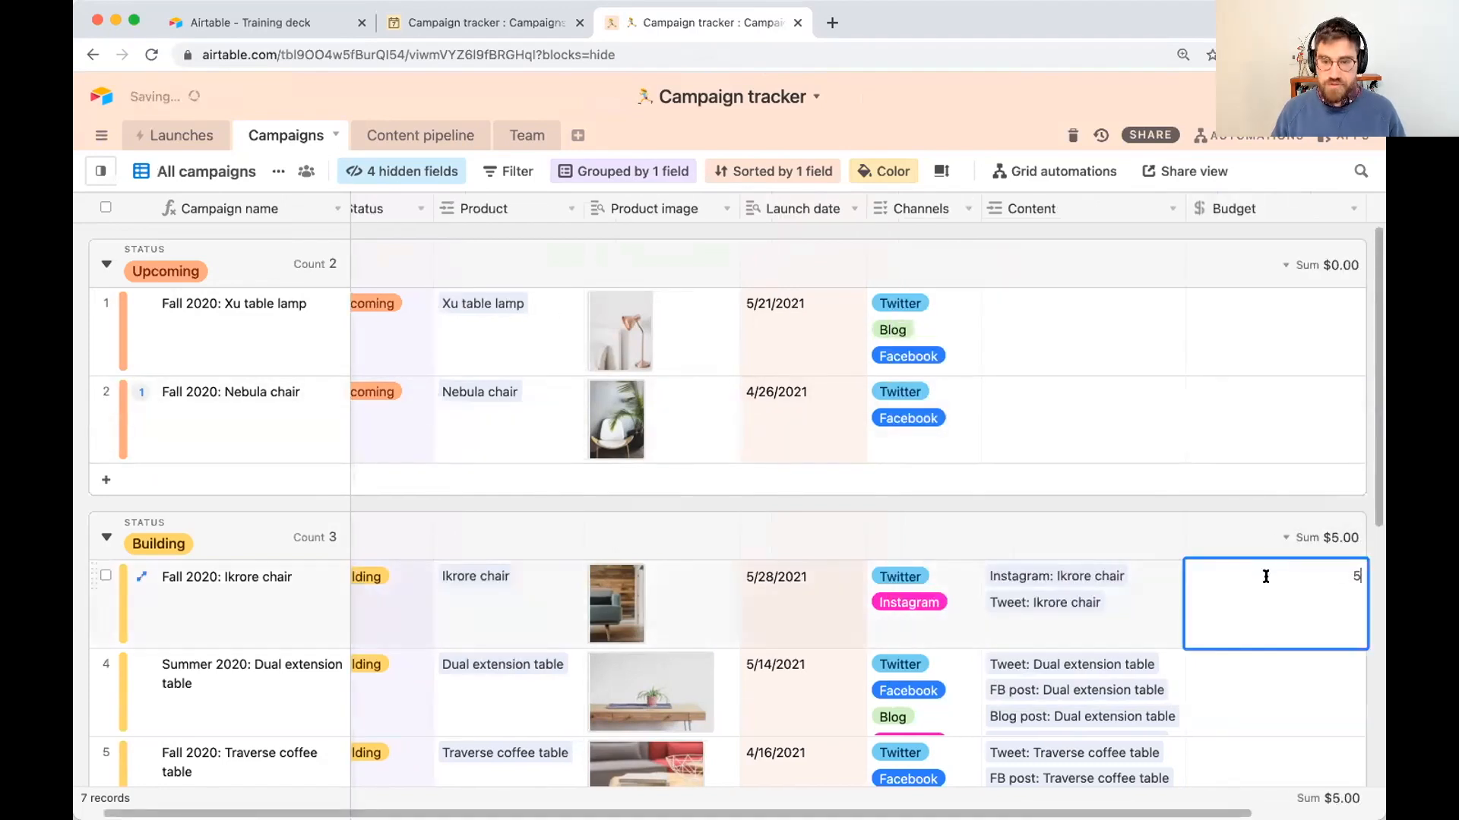
type("0000")
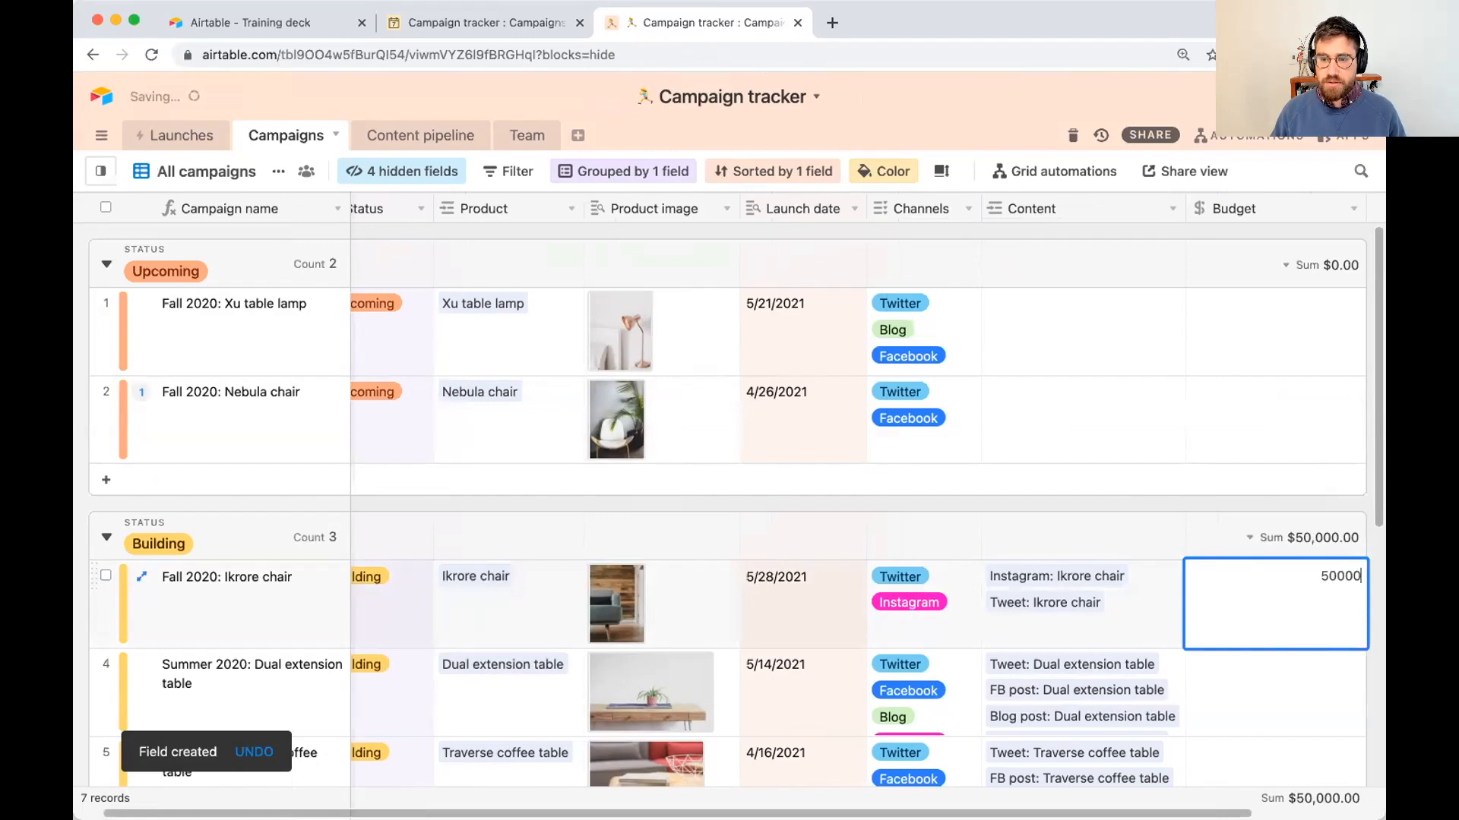
type("75,000.00")
left_click(1276, 763)
type("10000")
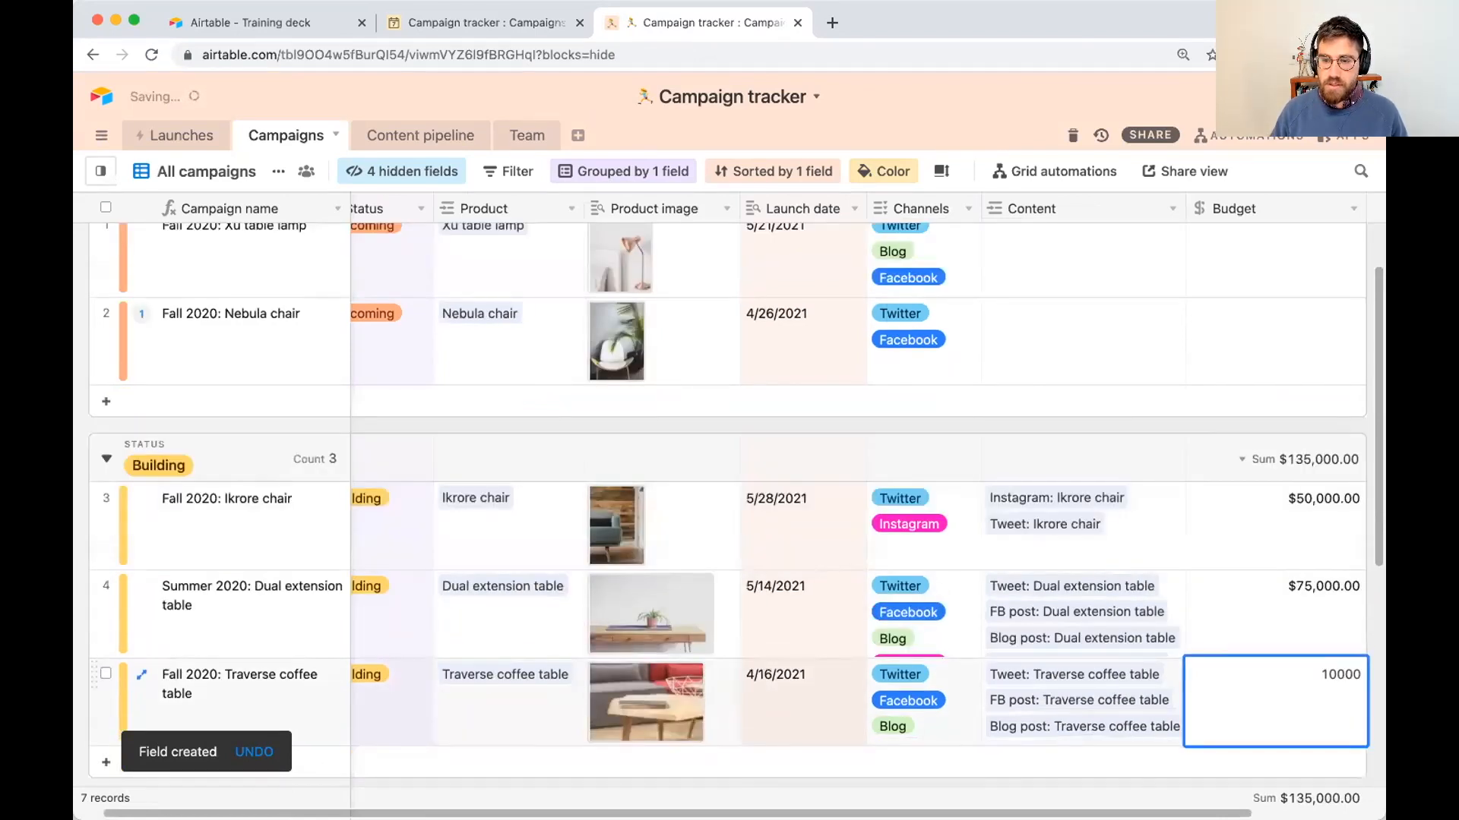
key("enter")
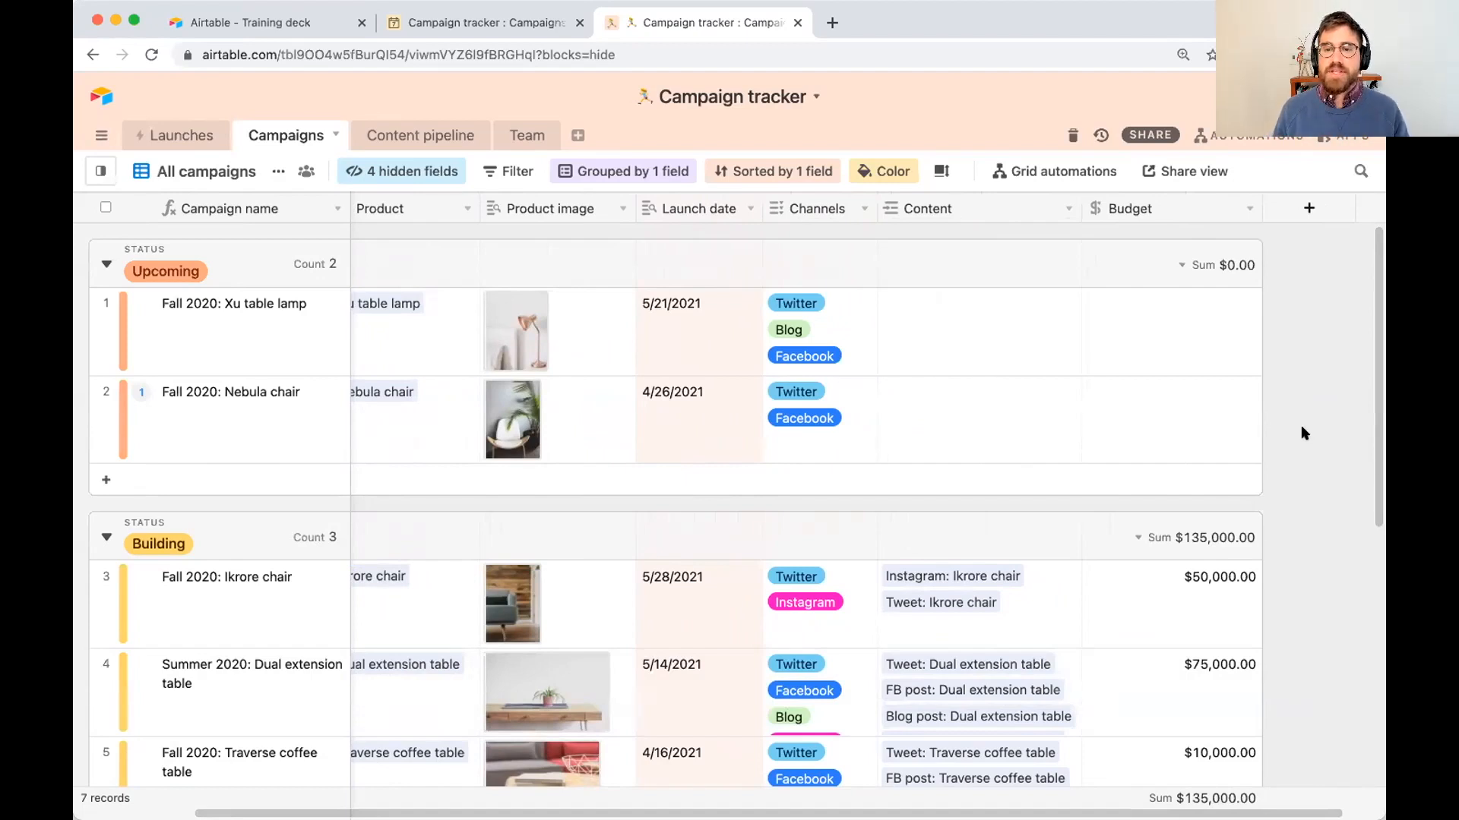
mouse_move(1280, 366)
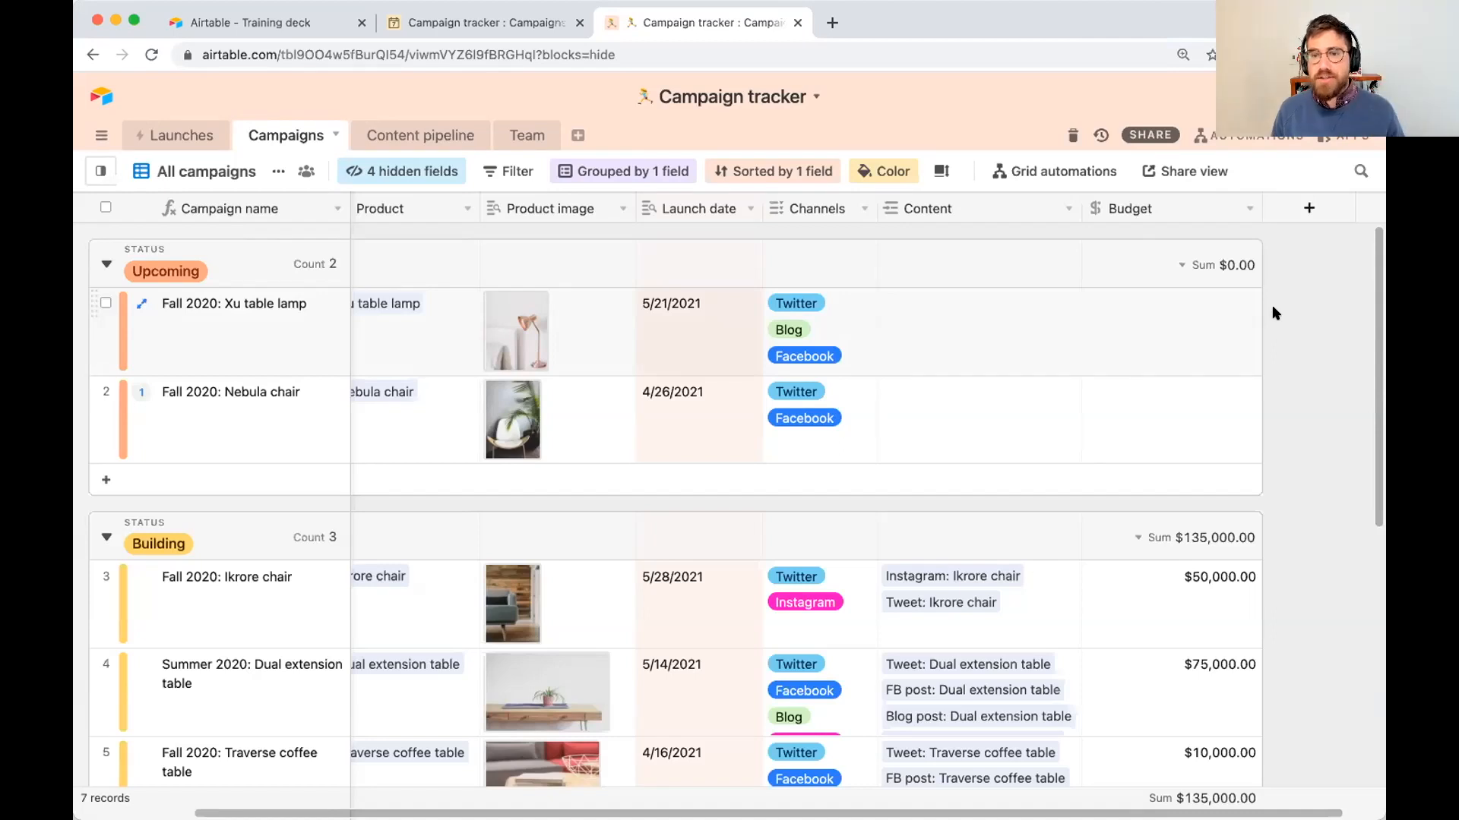
mouse_move(1296, 290)
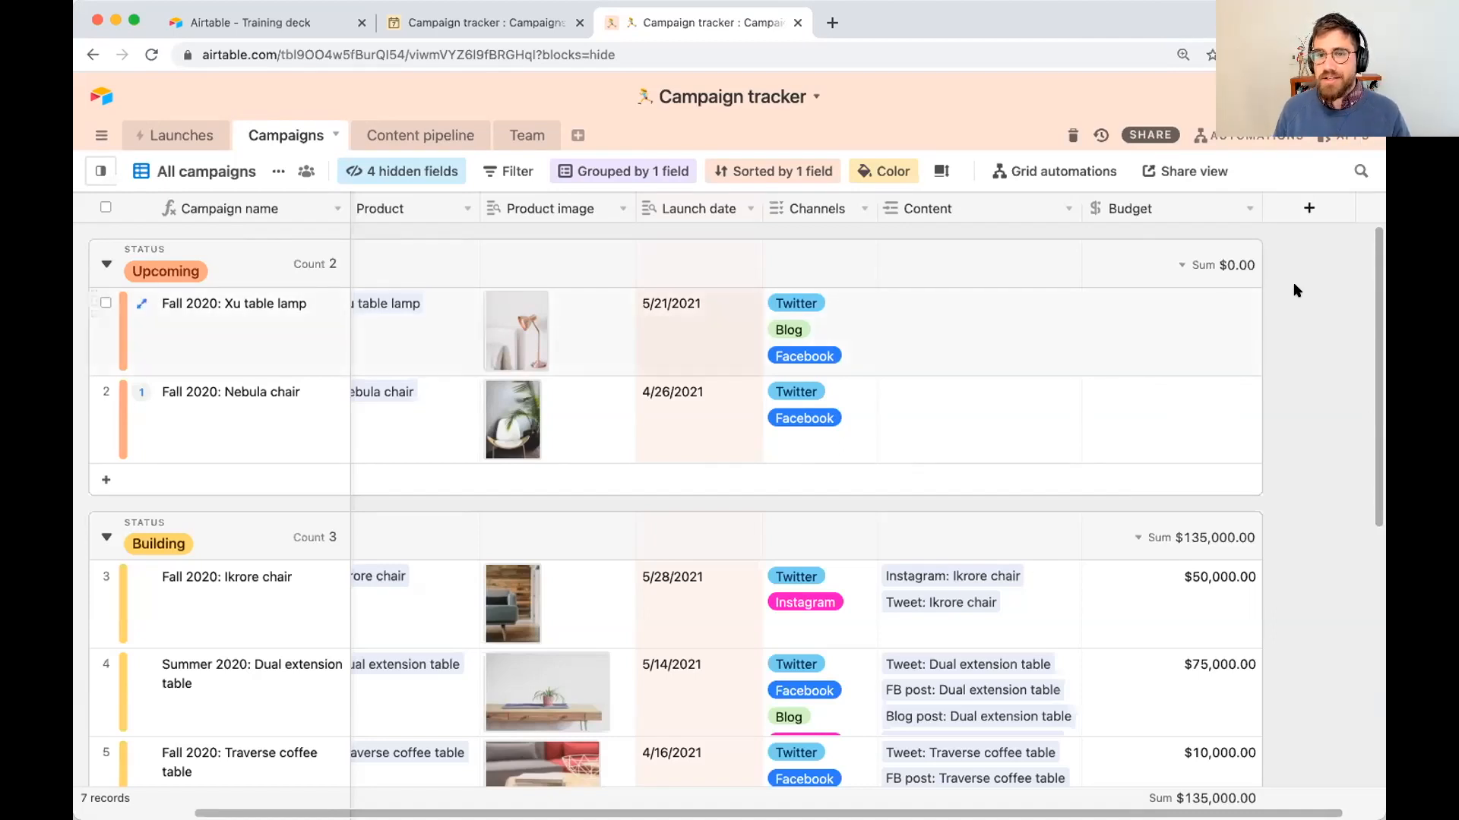
mouse_move(1231, 348)
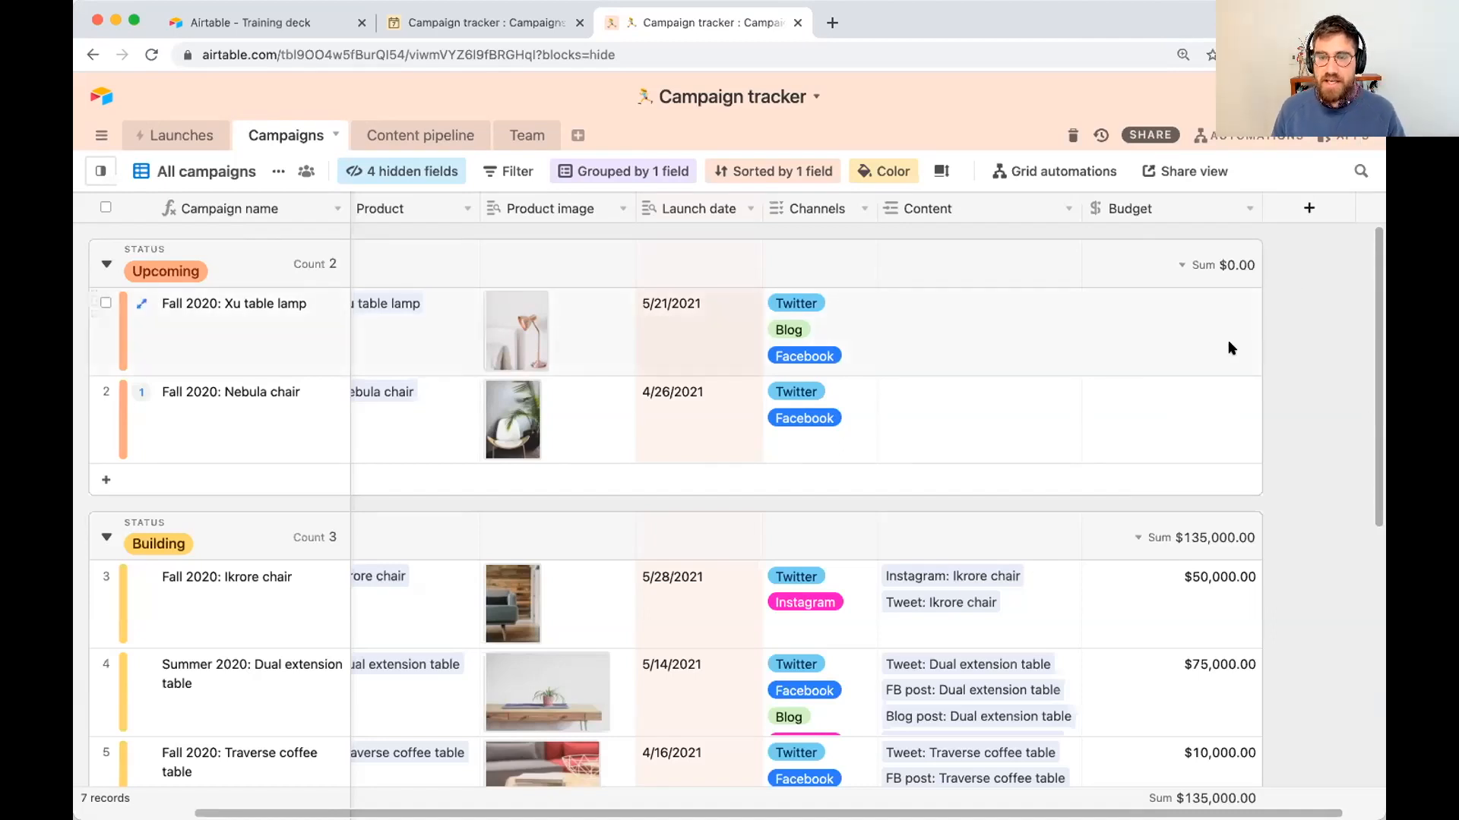
Step: Give the Xu table lamp campaign a $10,000 budget
left_click(1170, 330)
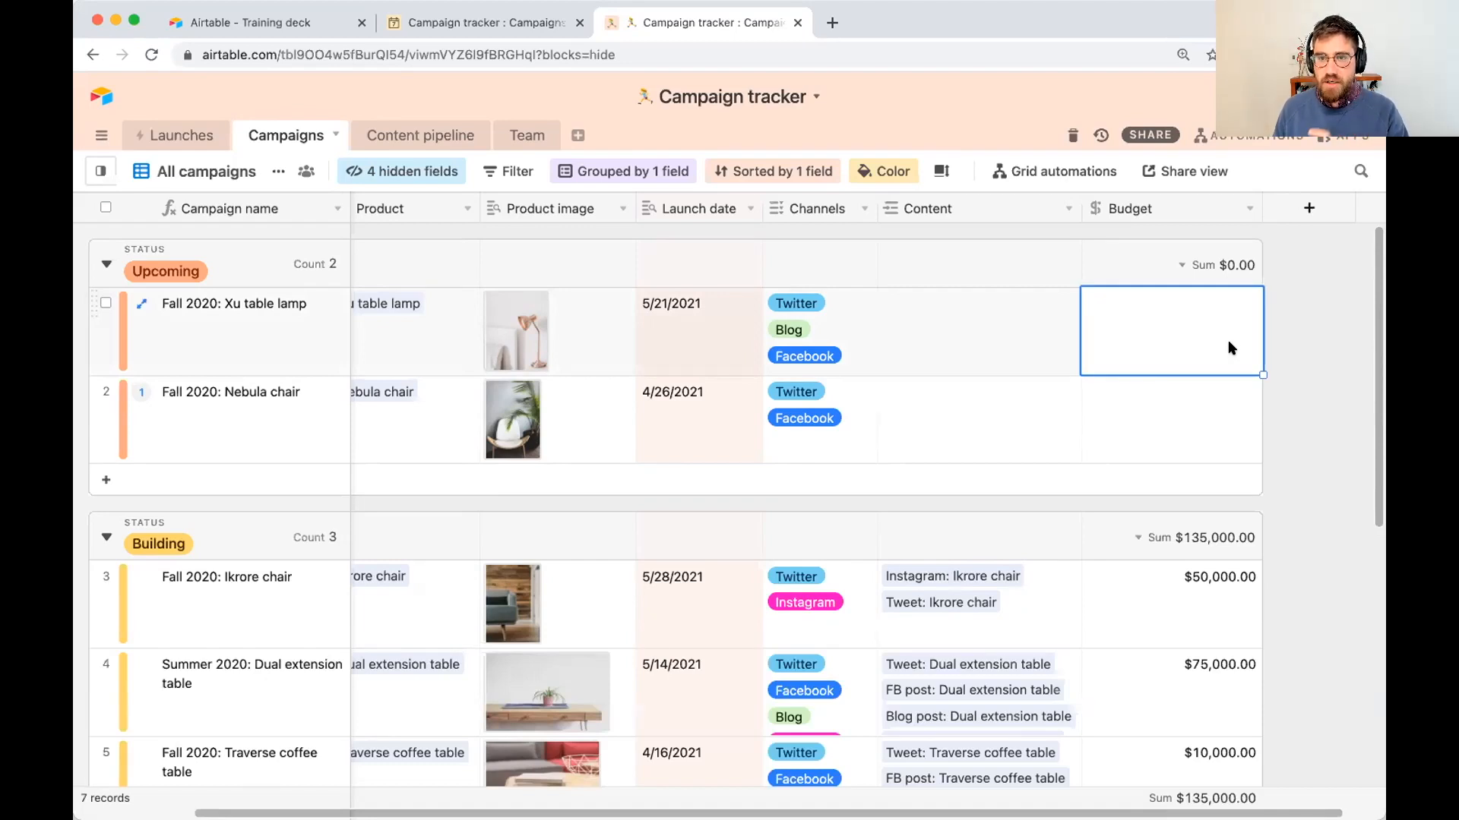
type("100000.00")
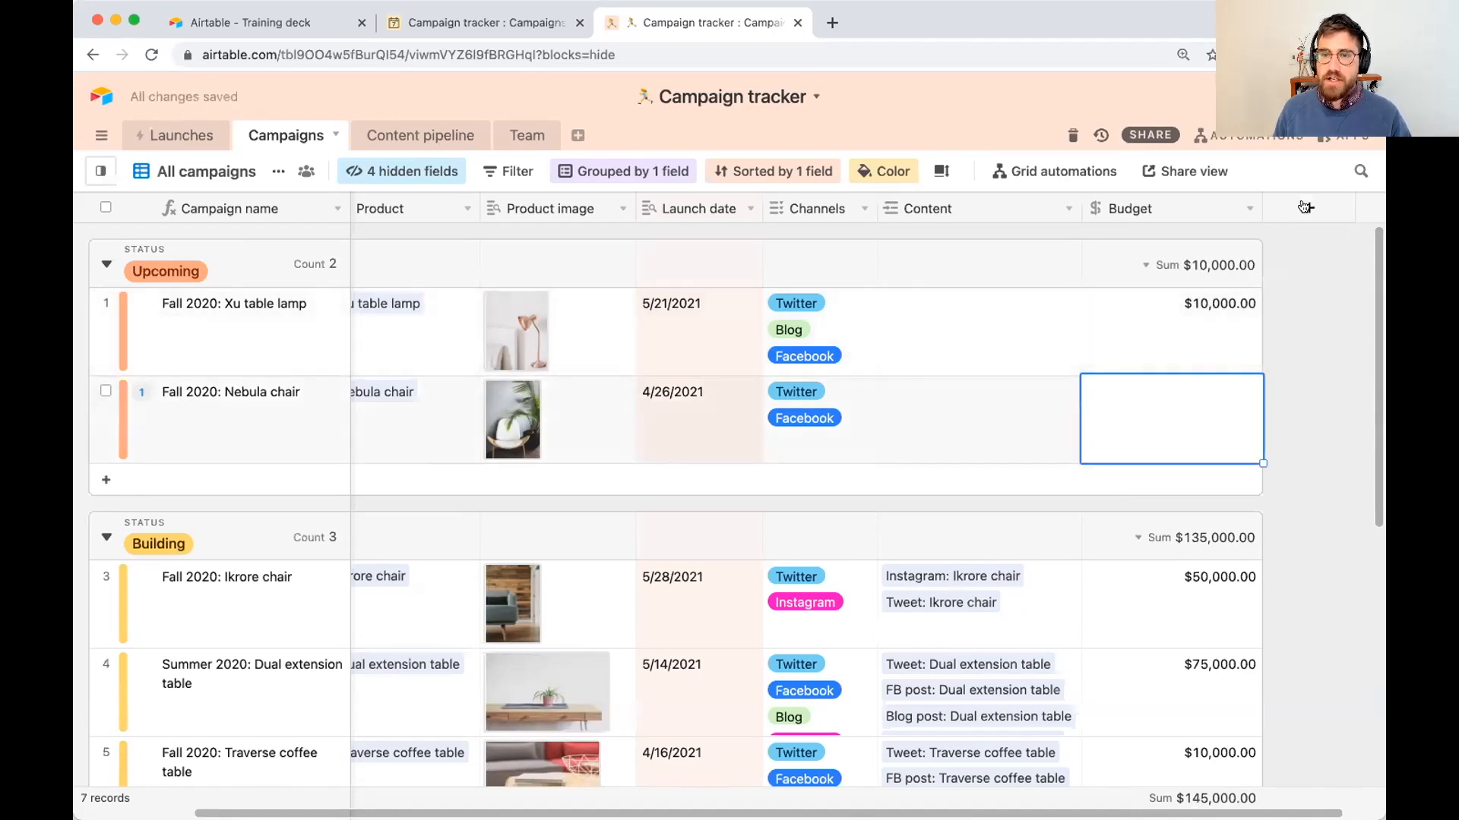
Step: Add a new field named Overhead and choose the Formula field type
left_click(1304, 209)
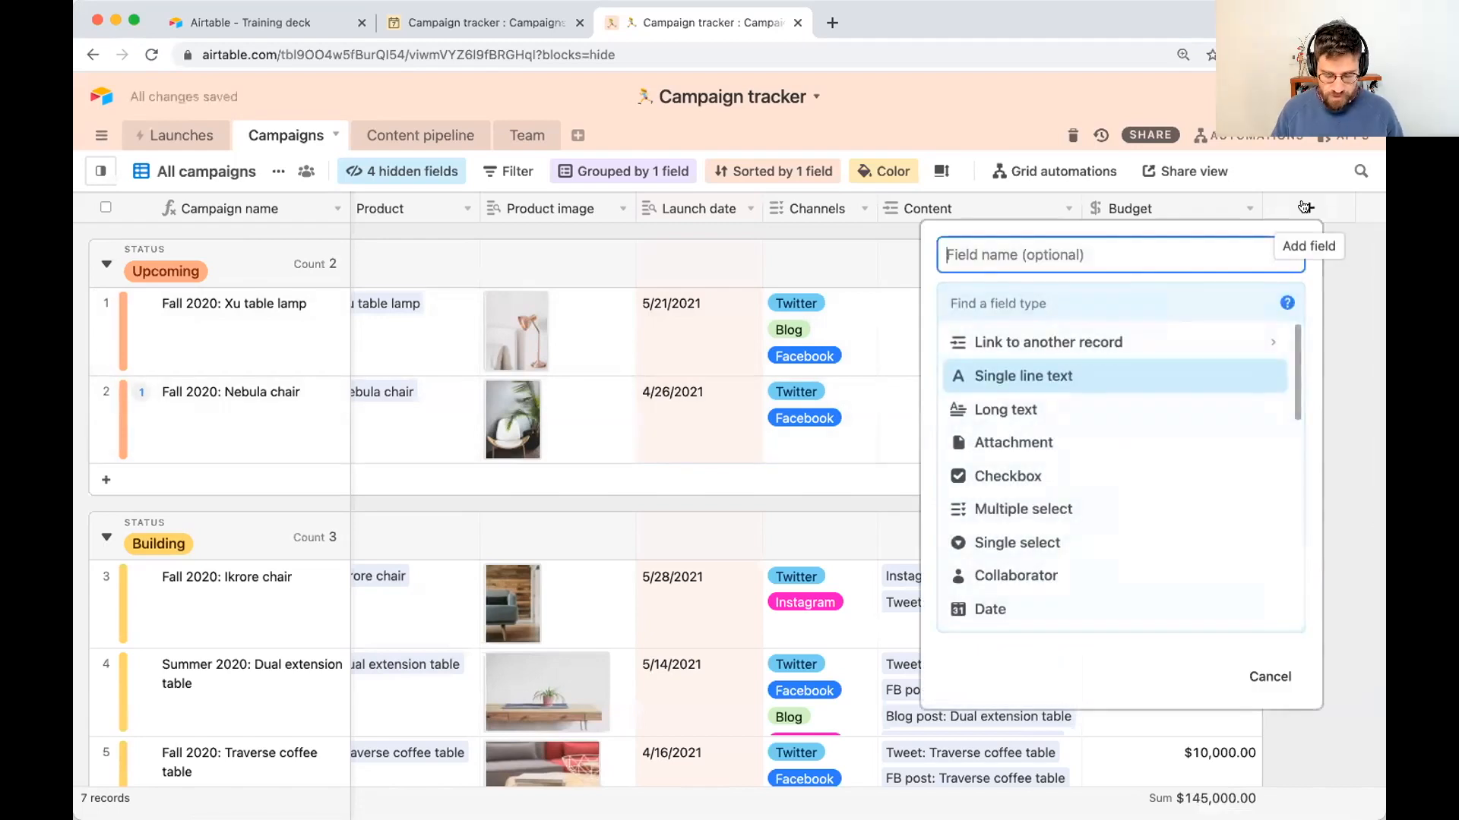
type("Overhead")
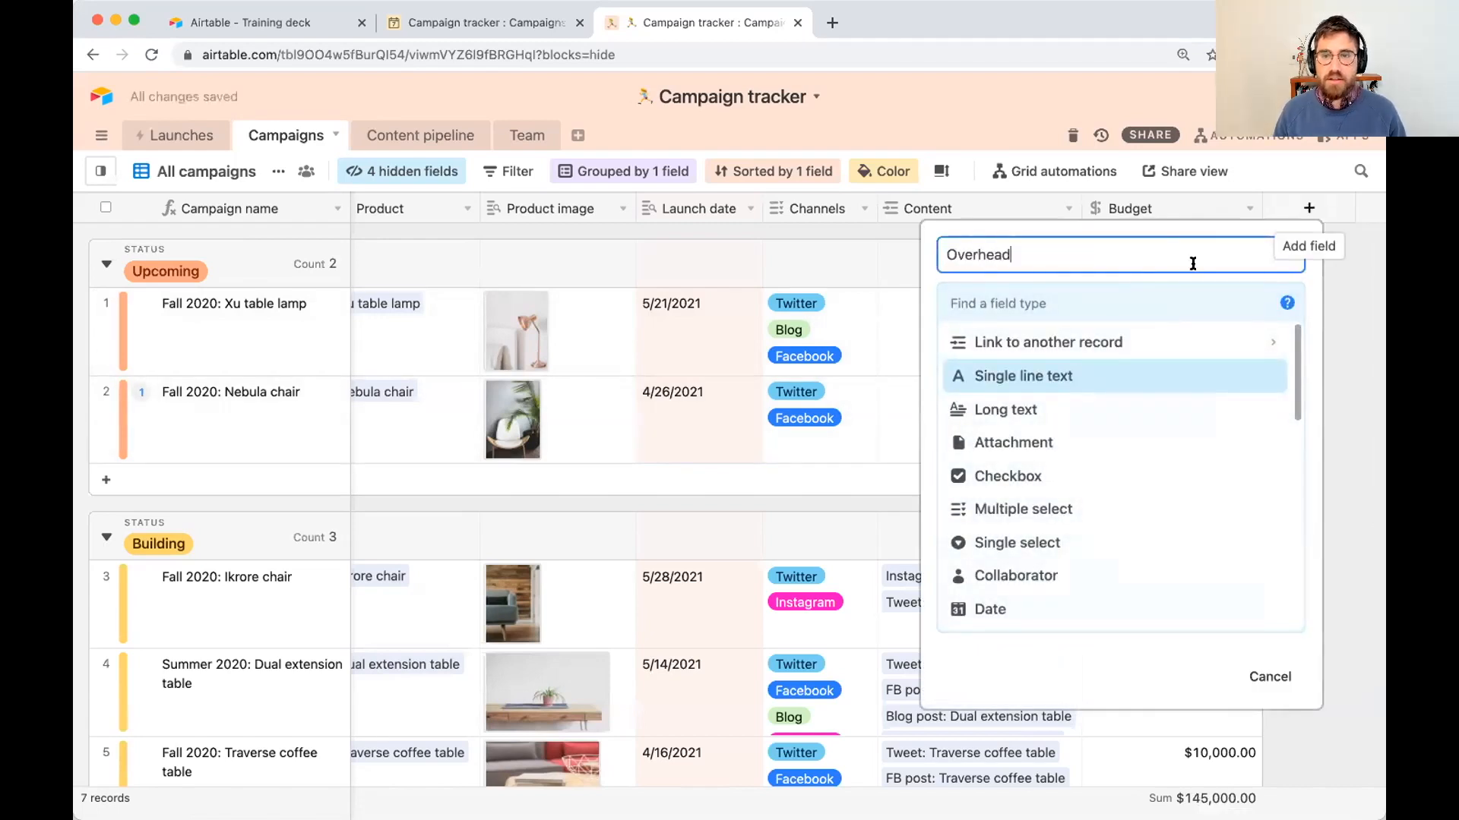
type("for")
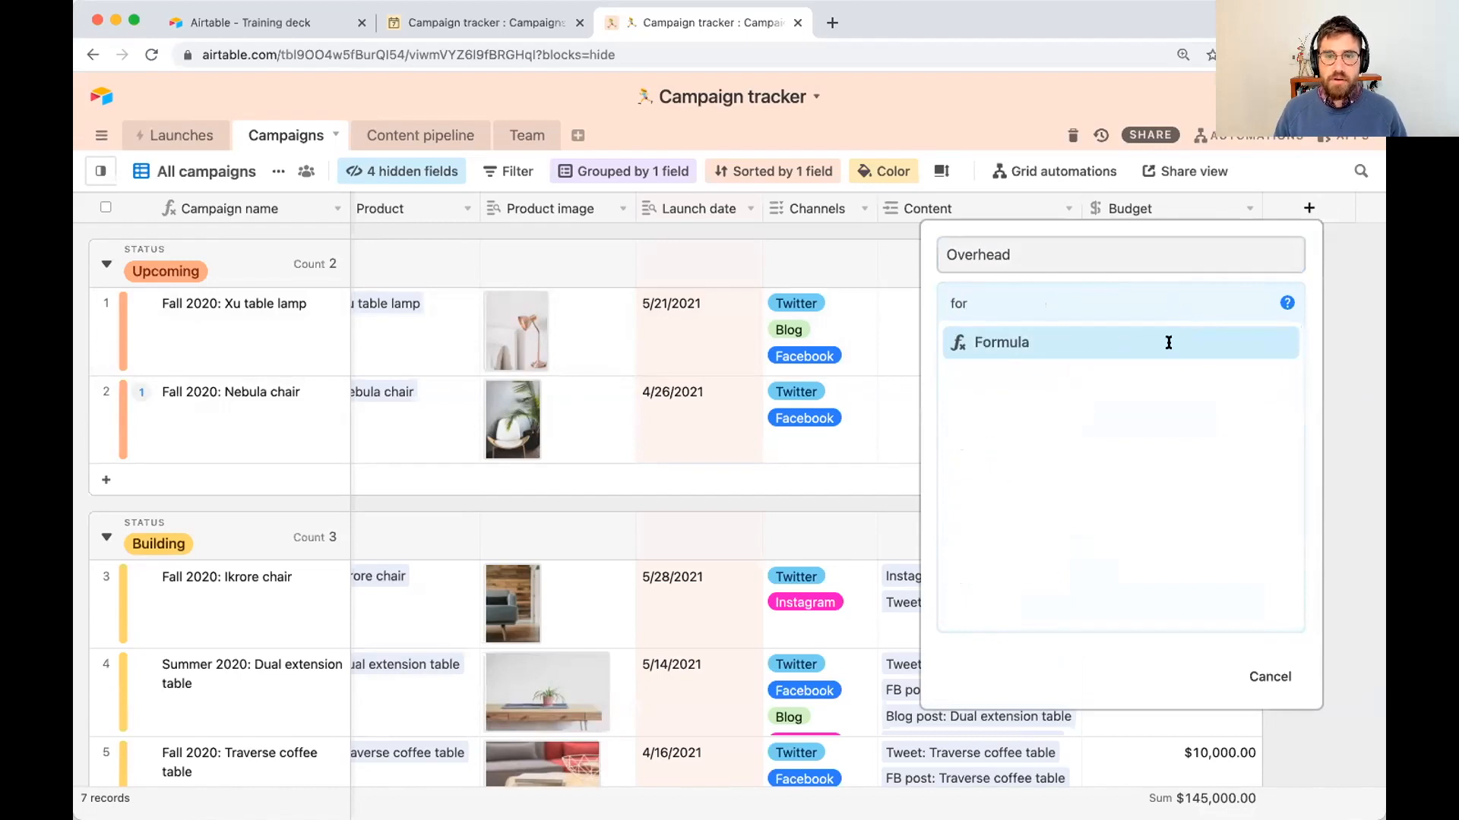
left_click(1001, 342)
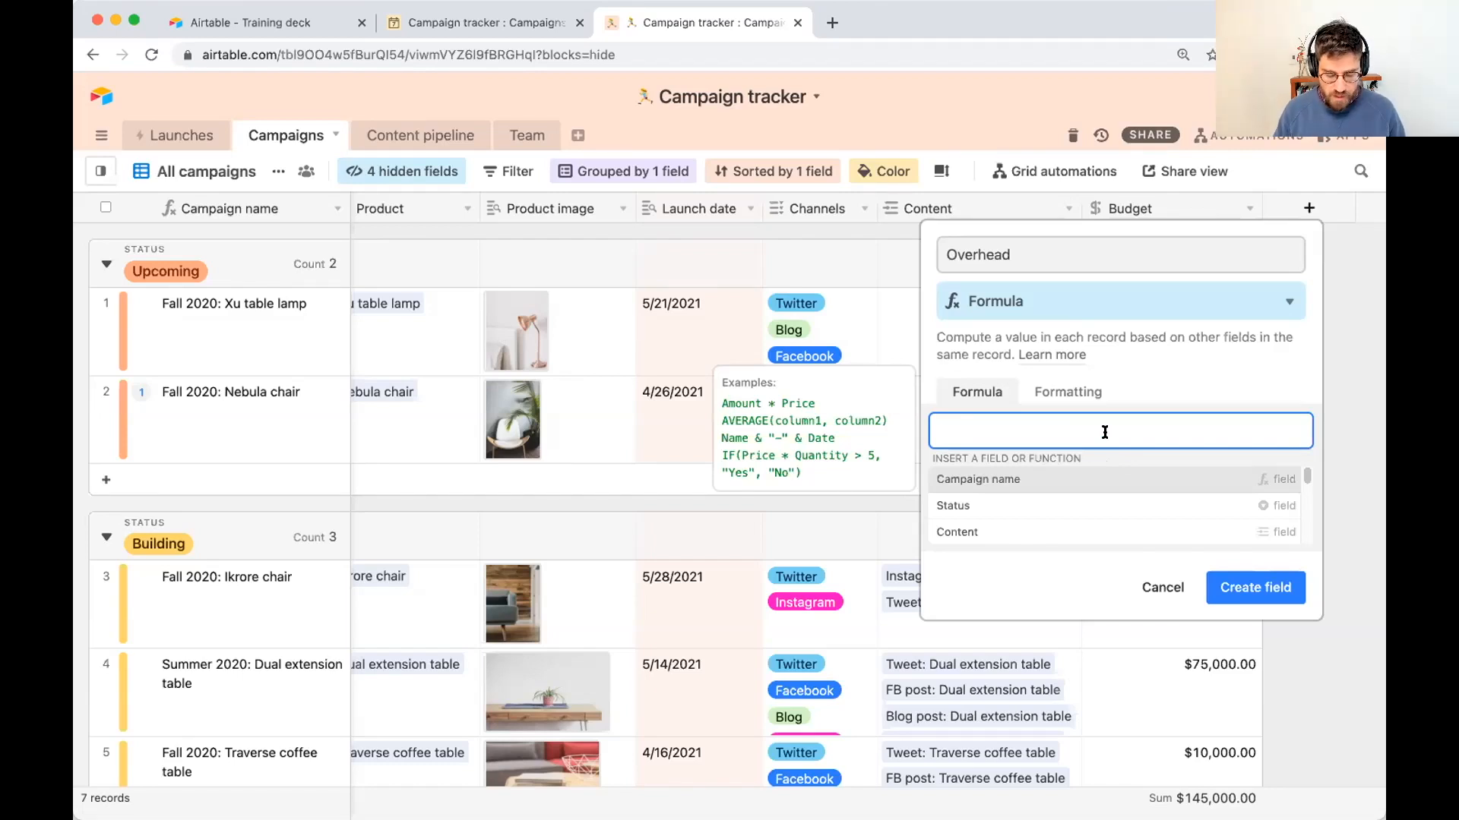
Step: Write the Overhead formula as {Budget}*0.15
type("Bud")
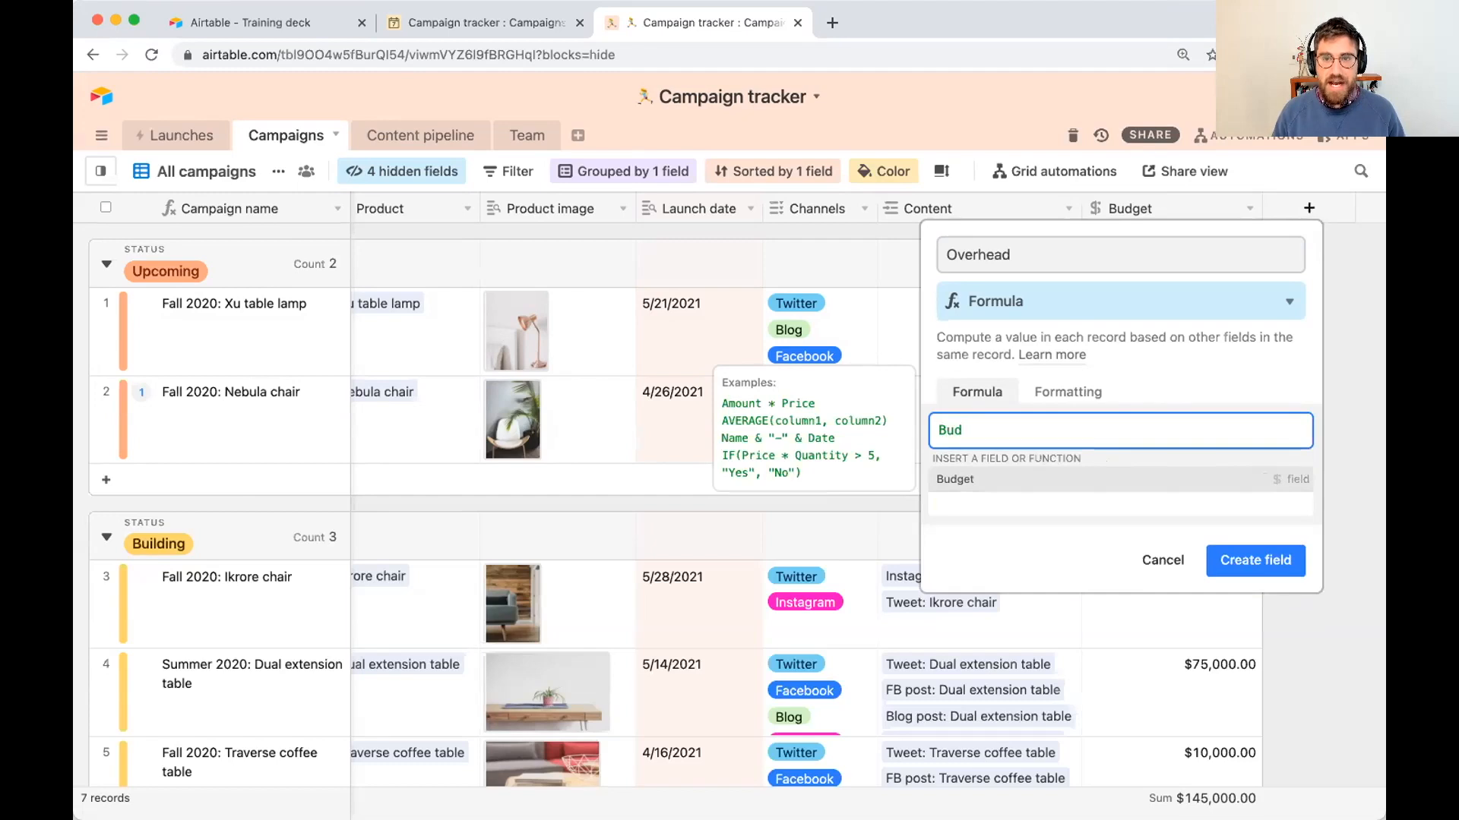
mouse_move(1051, 472)
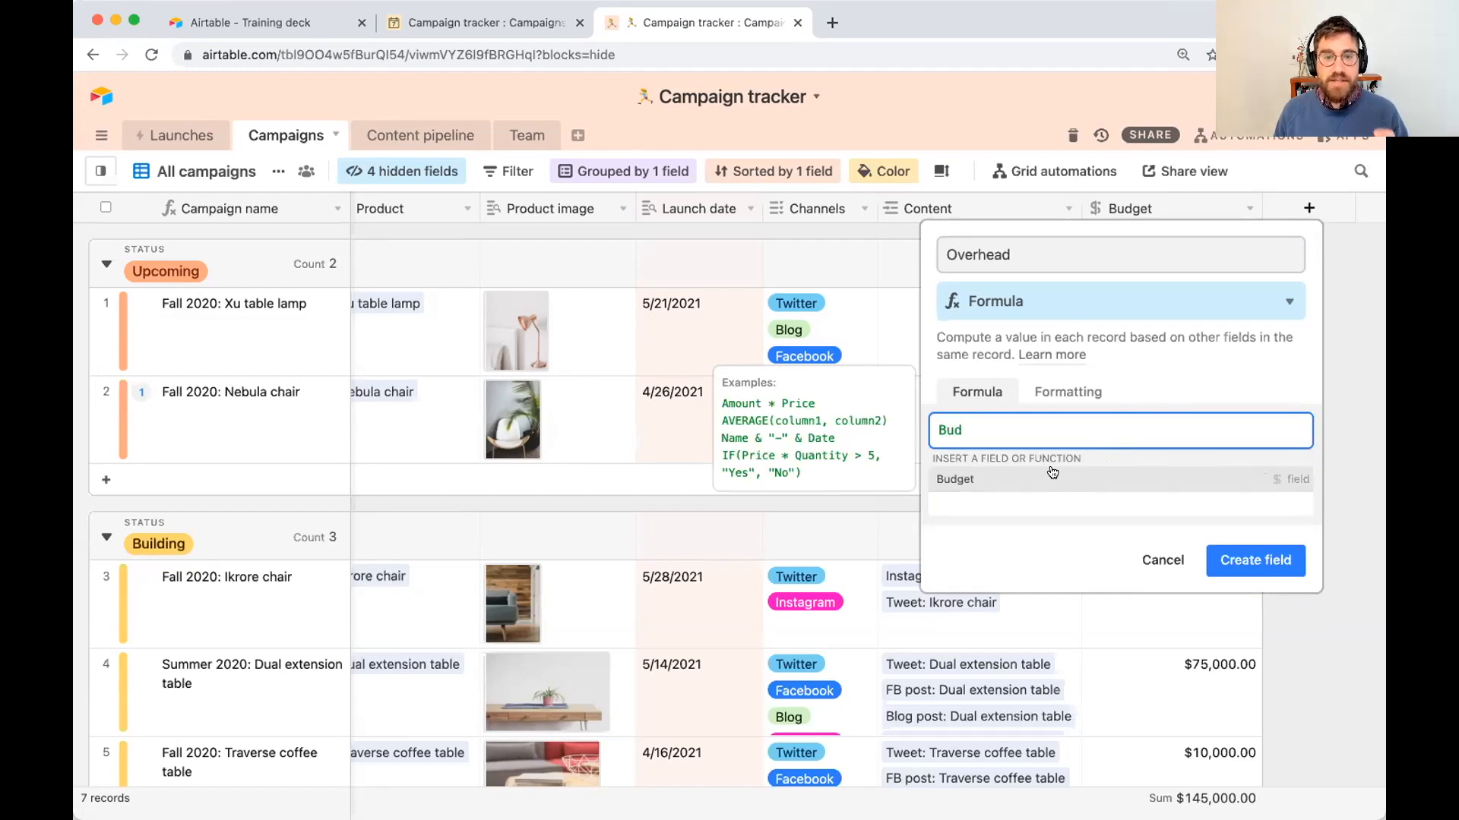
left_click(954, 479)
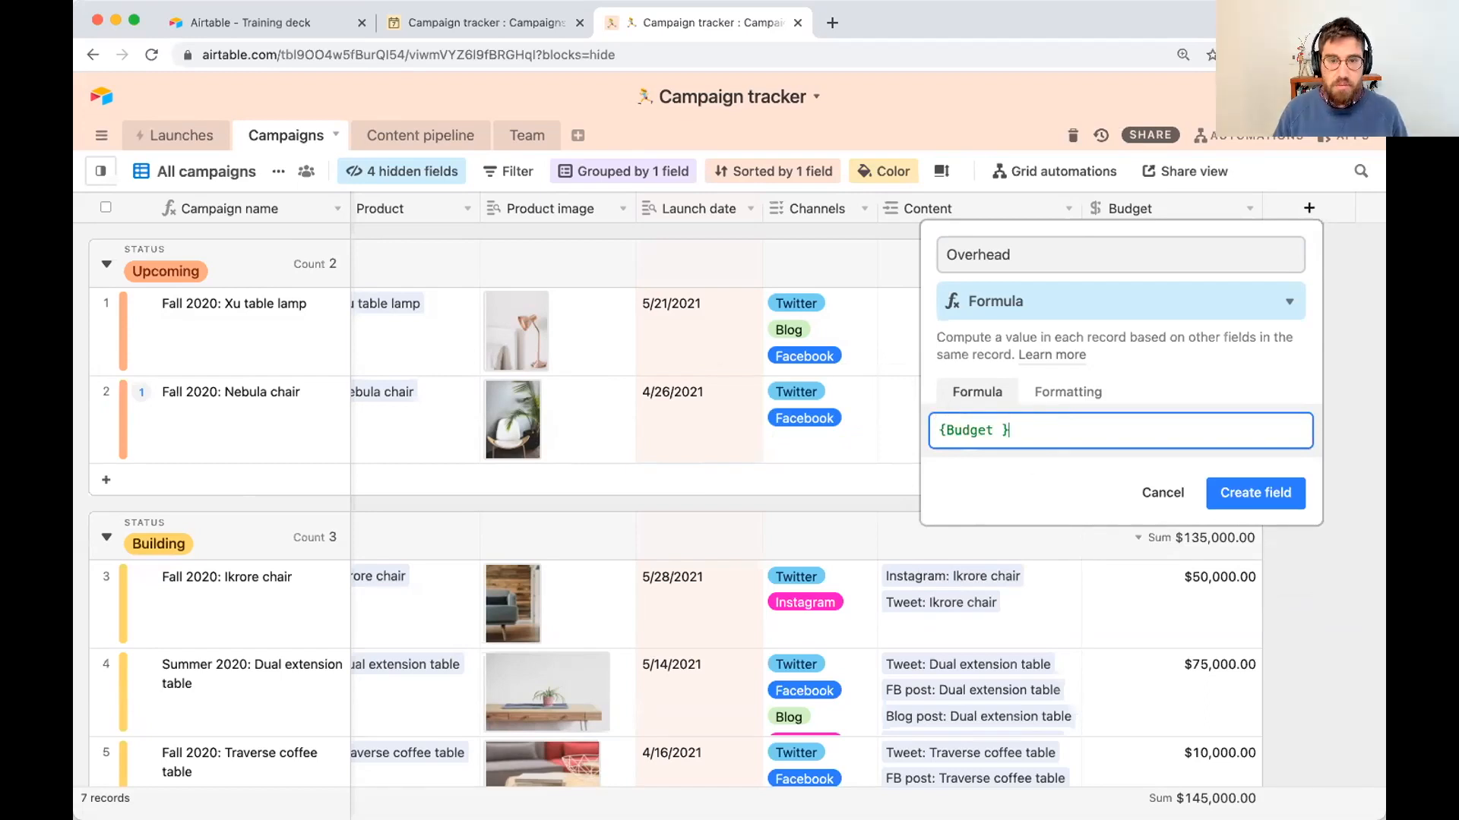
type("*0.15")
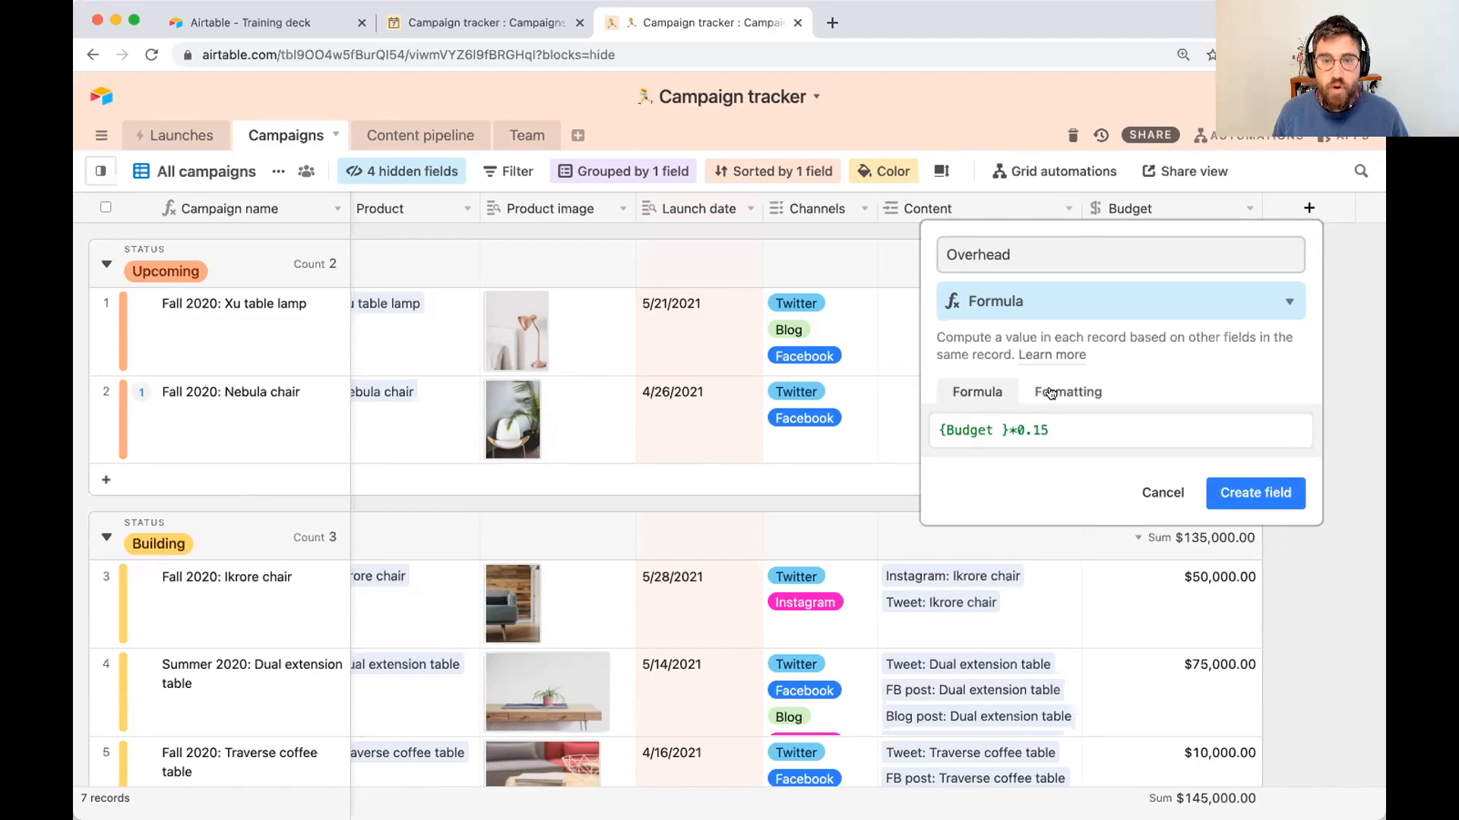
Step: Format Overhead as currency with $1 precision and create the field
left_click(1068, 392)
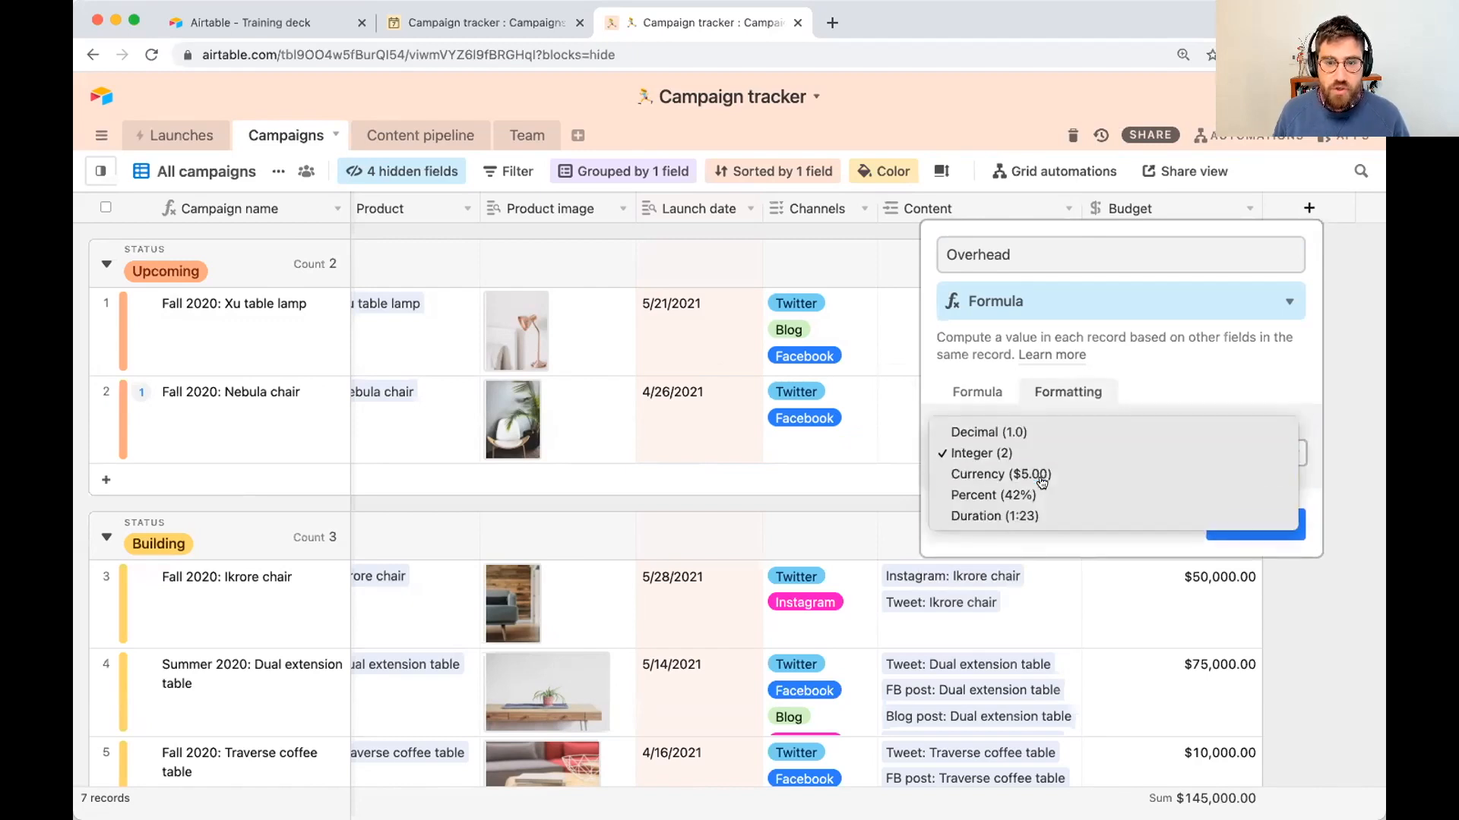
left_click(1000, 474)
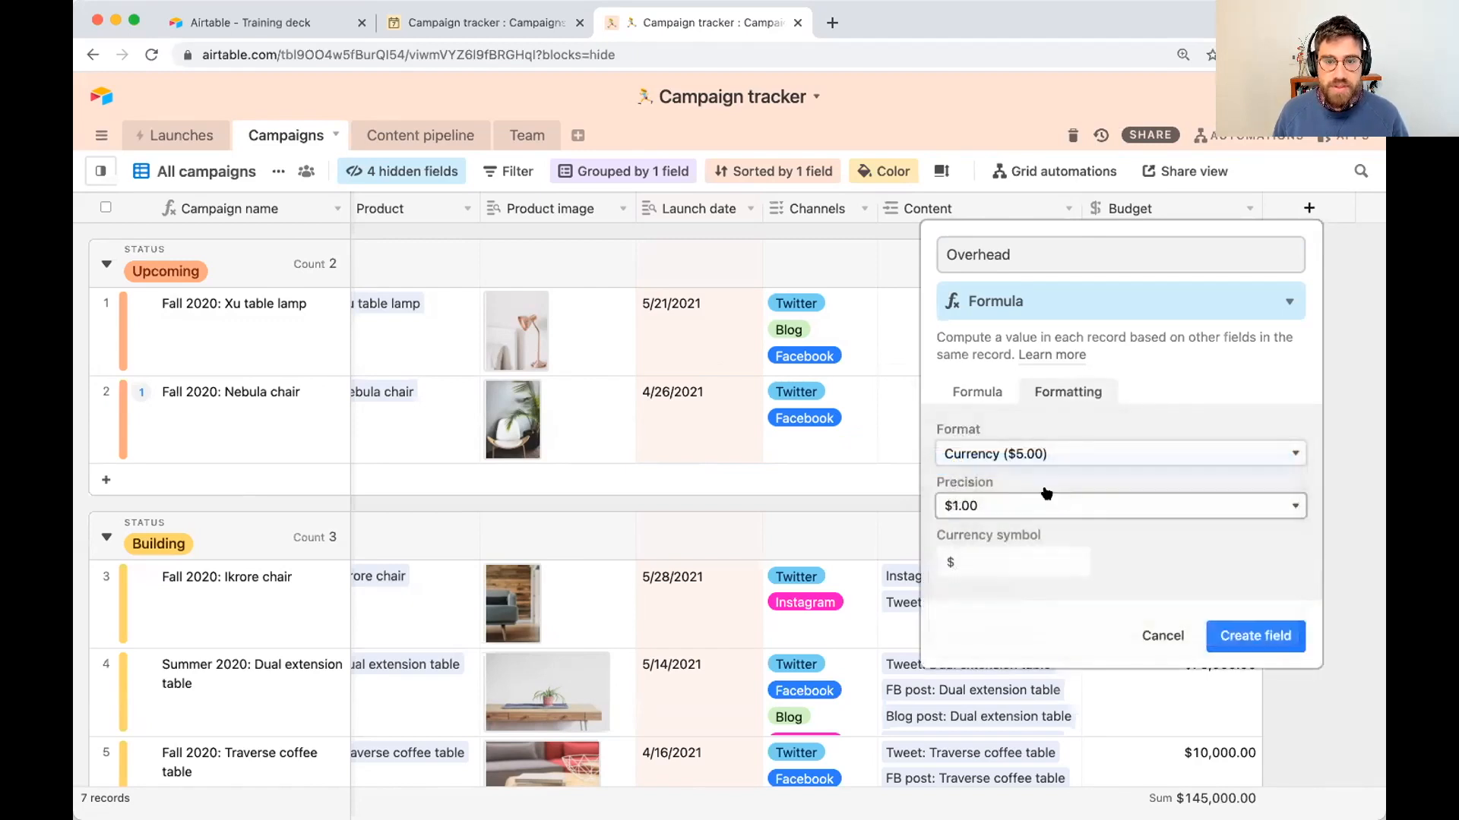
left_click(1117, 505)
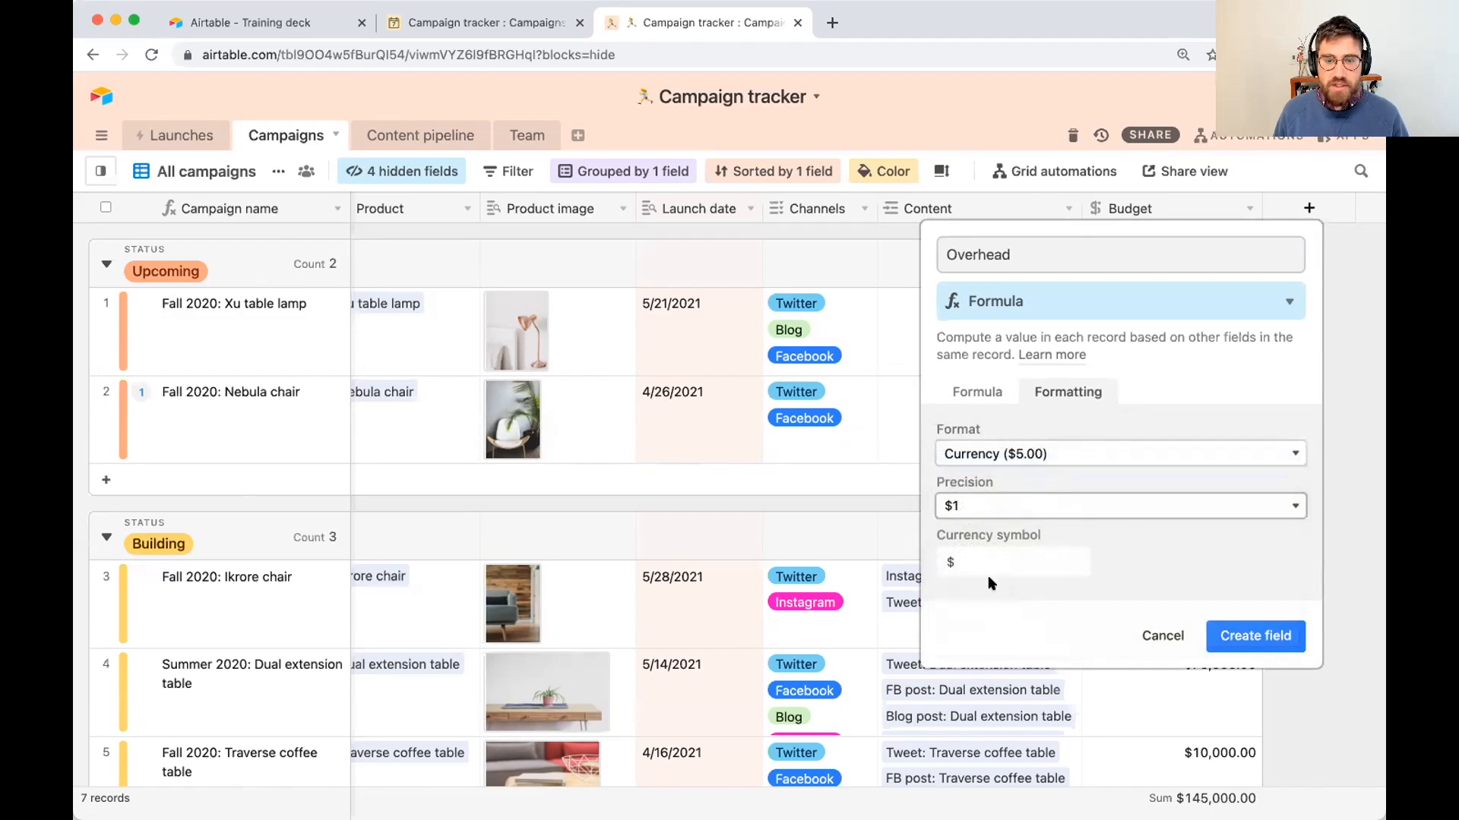
left_click(976, 392)
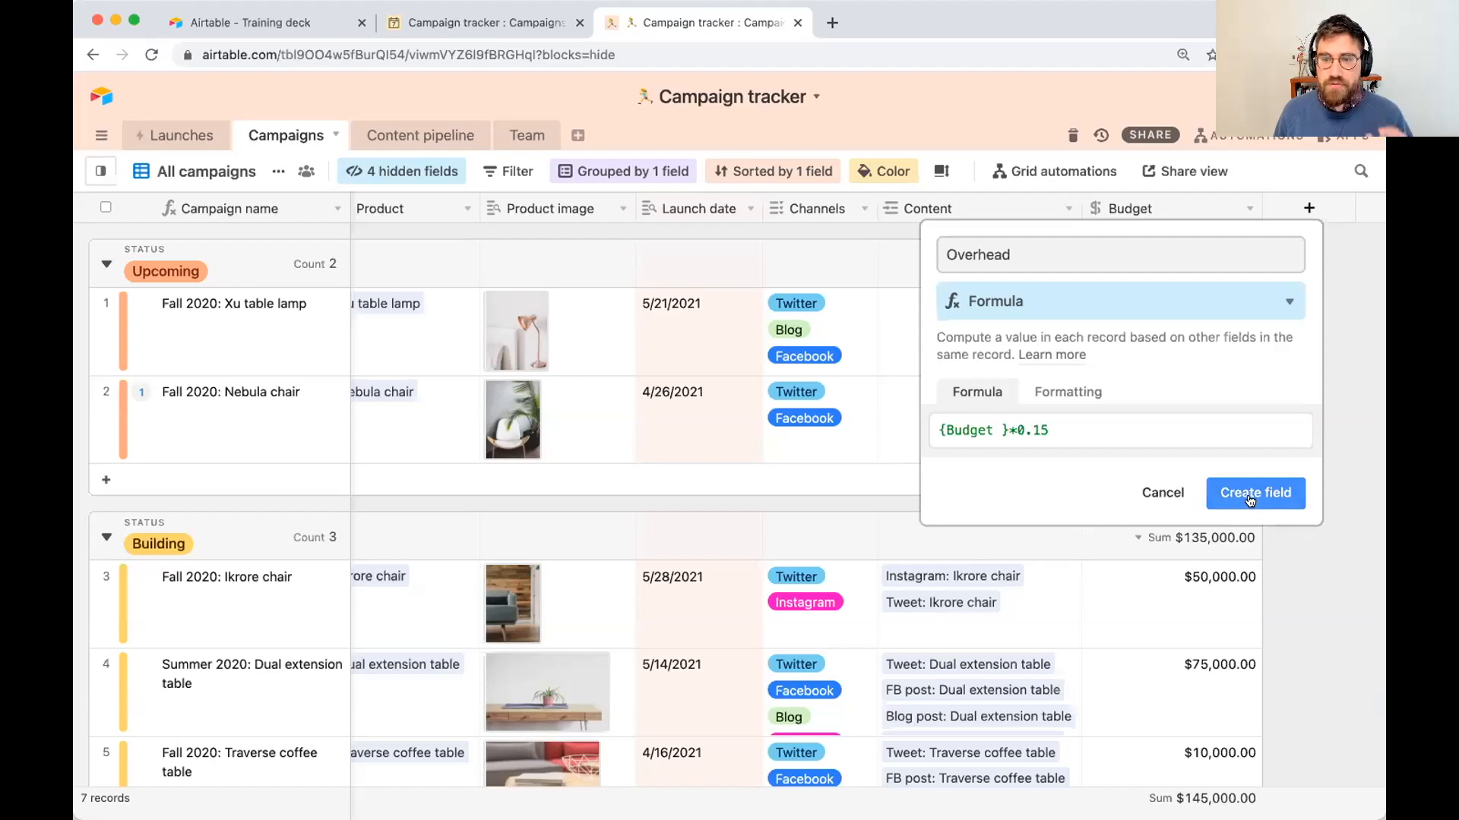
left_click(1254, 492)
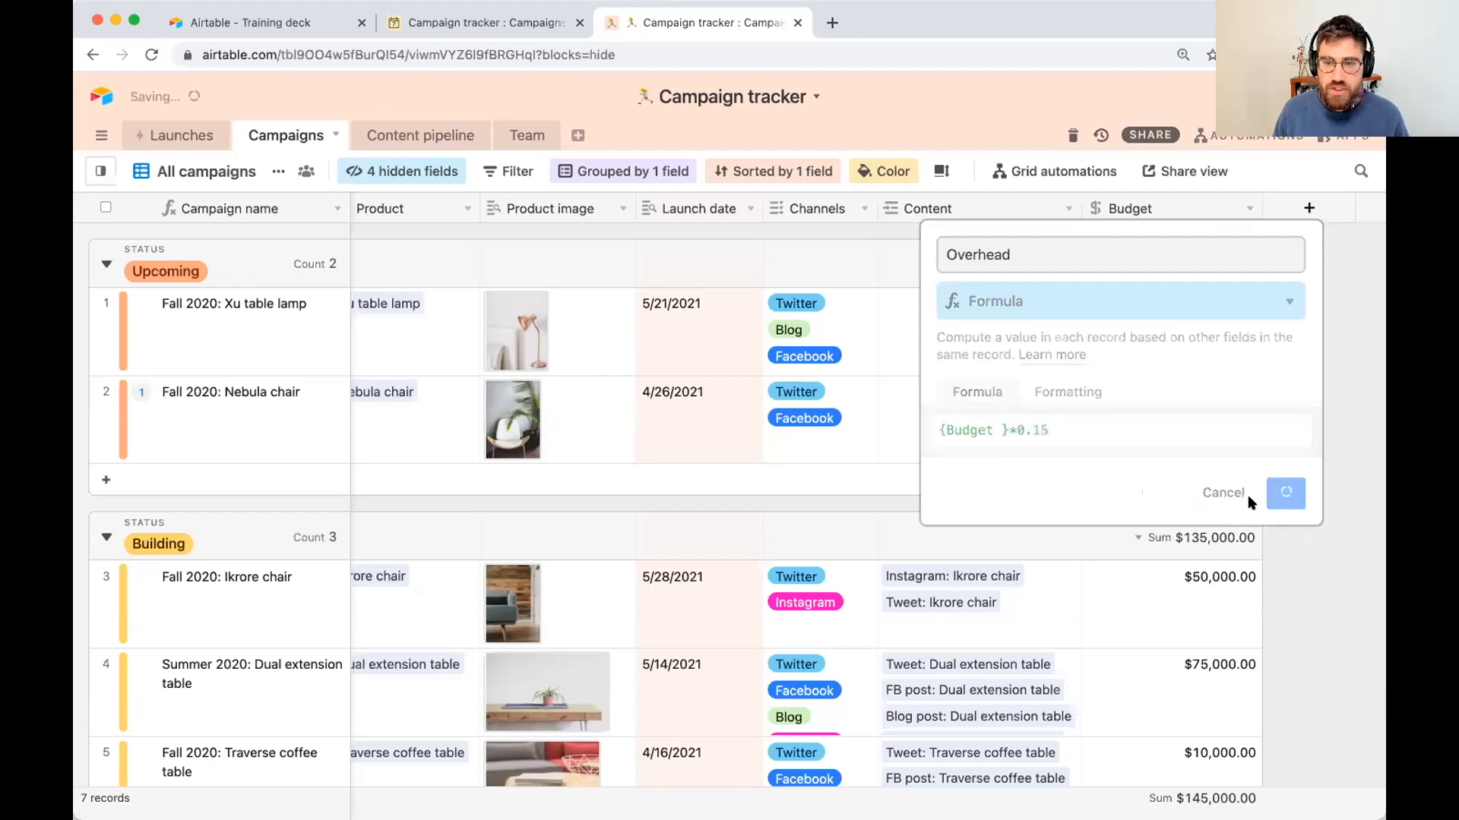
Step: Change Xu table lamp's budget to $20,000 and Nebula chair's to $50,000, updating Overhead
left_click(1286, 492)
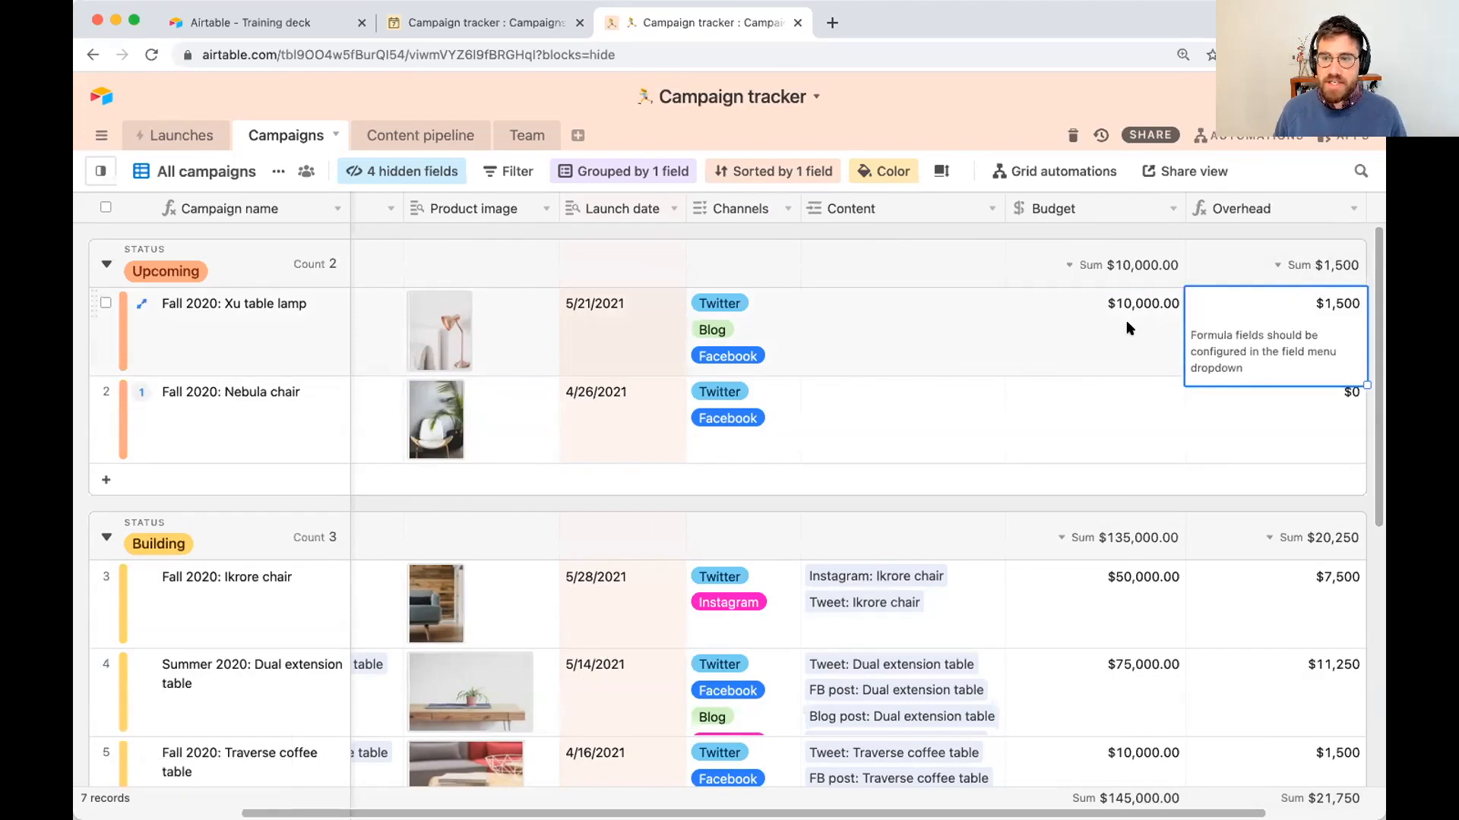
type("20000")
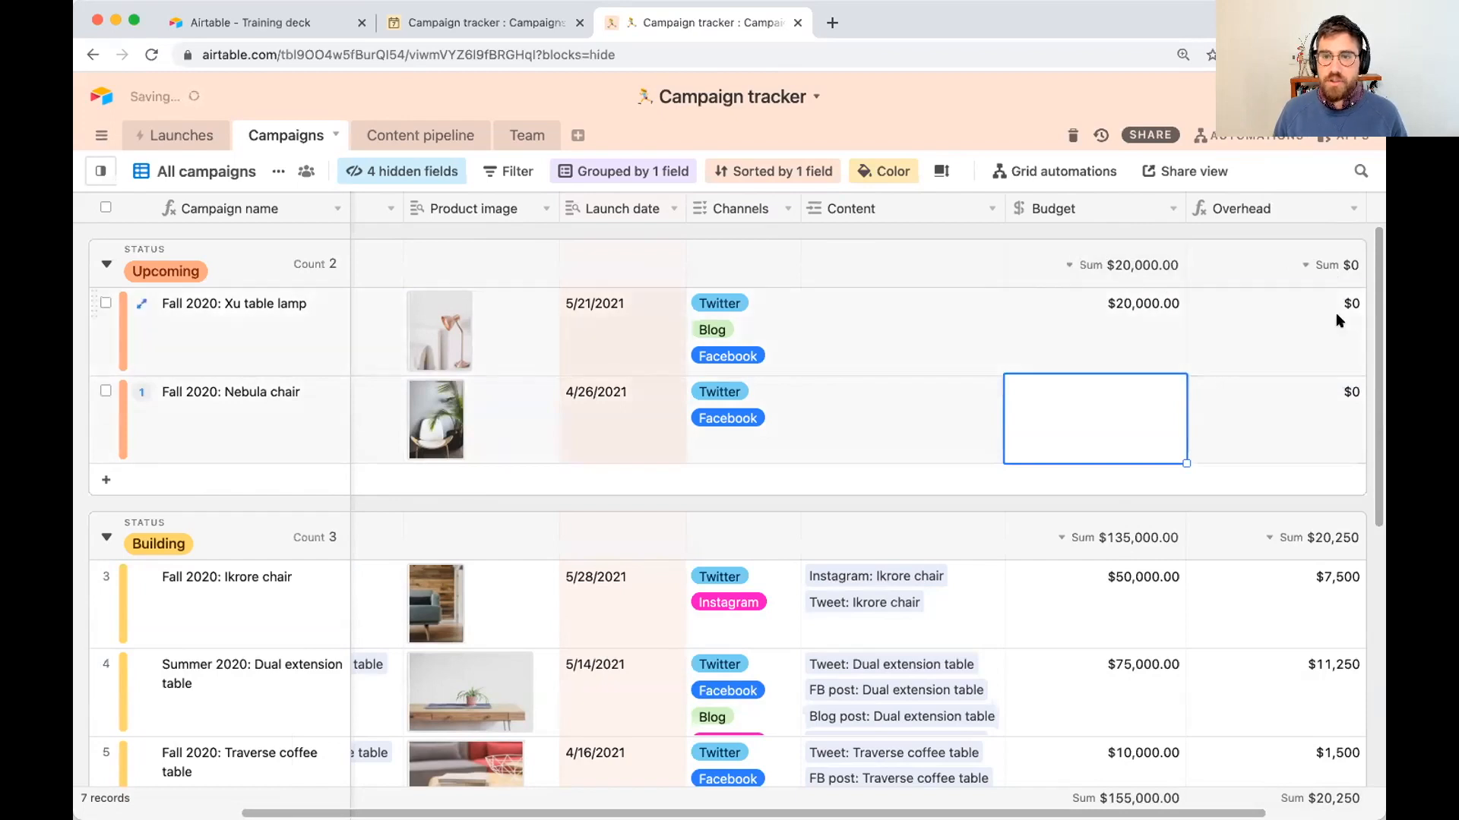
type("30")
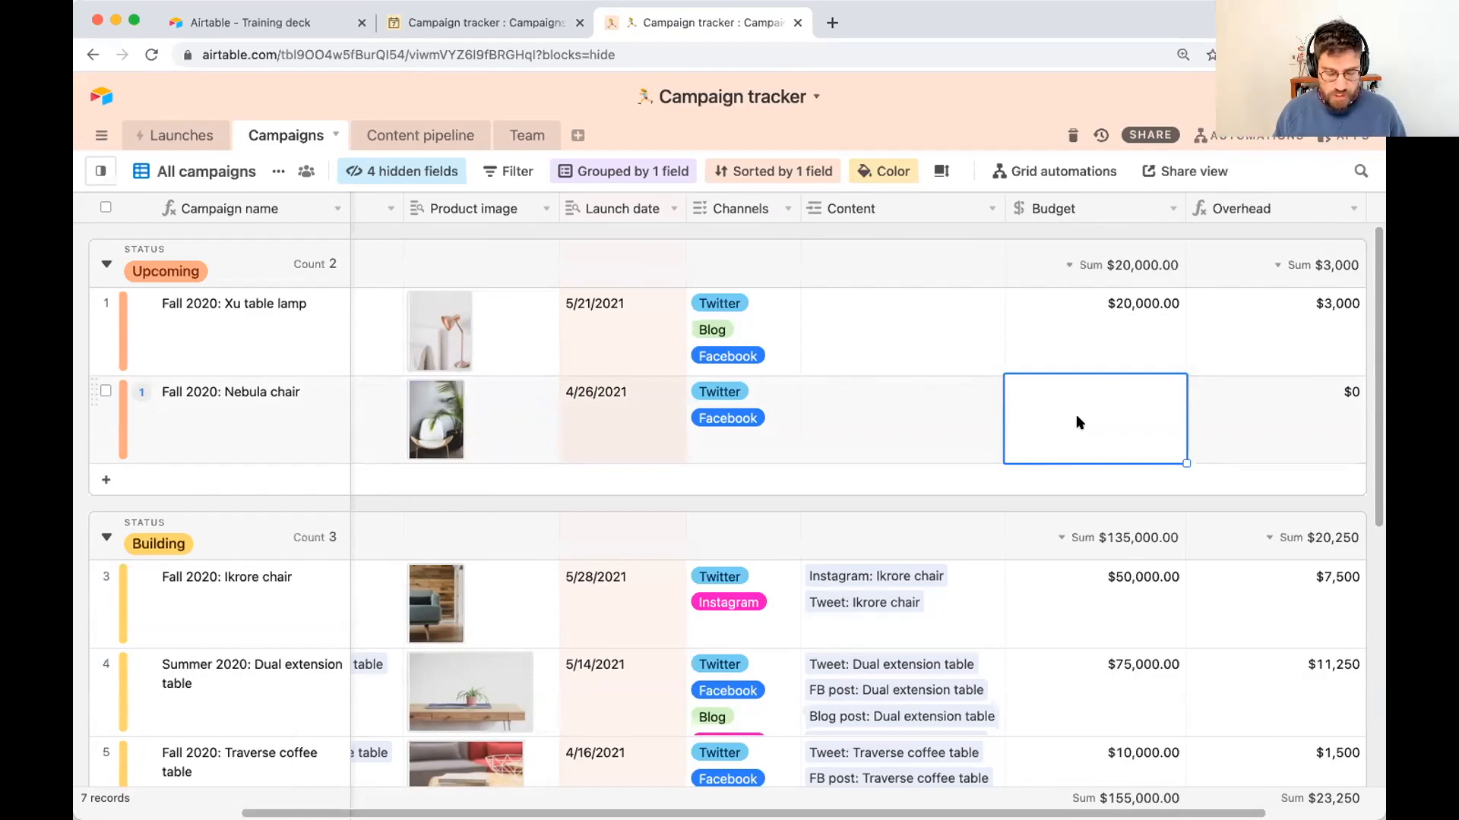
type("500000.00")
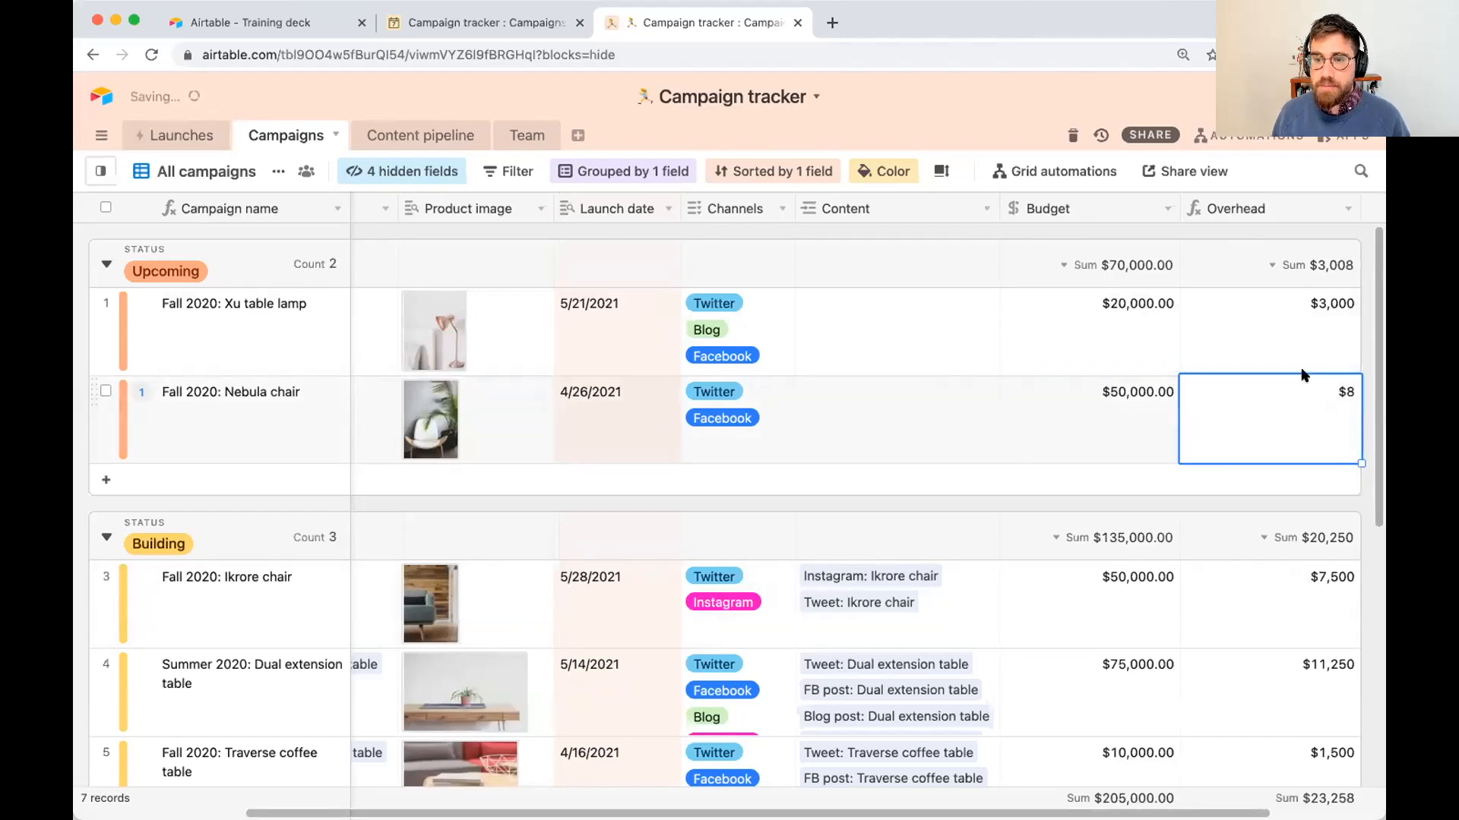
mouse_move(1293, 424)
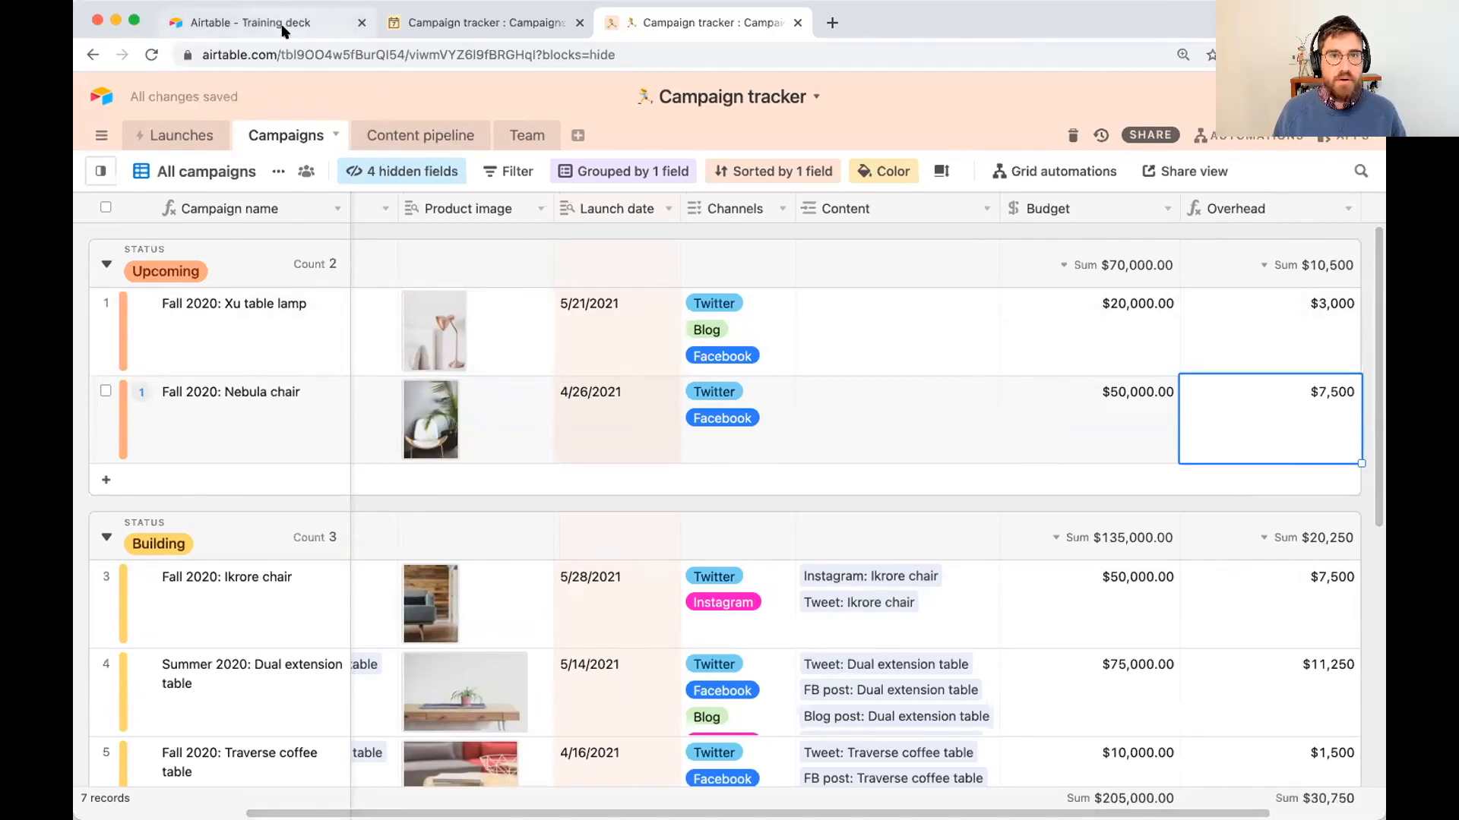
Step: Flip between the Campaign tracker tabs and land on the training deck's formula breakdown slide
left_click(260, 22)
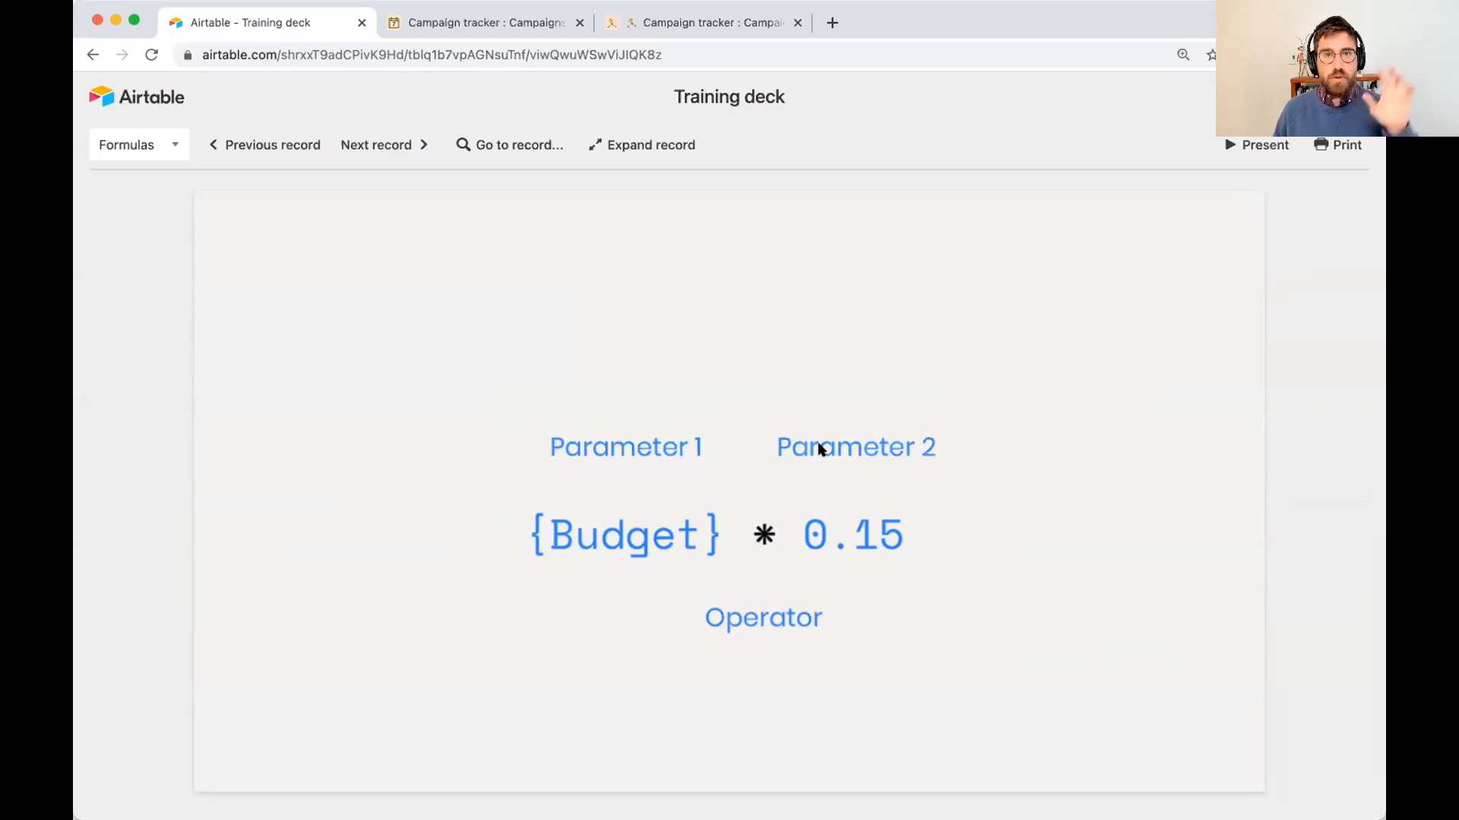
left_click(484, 23)
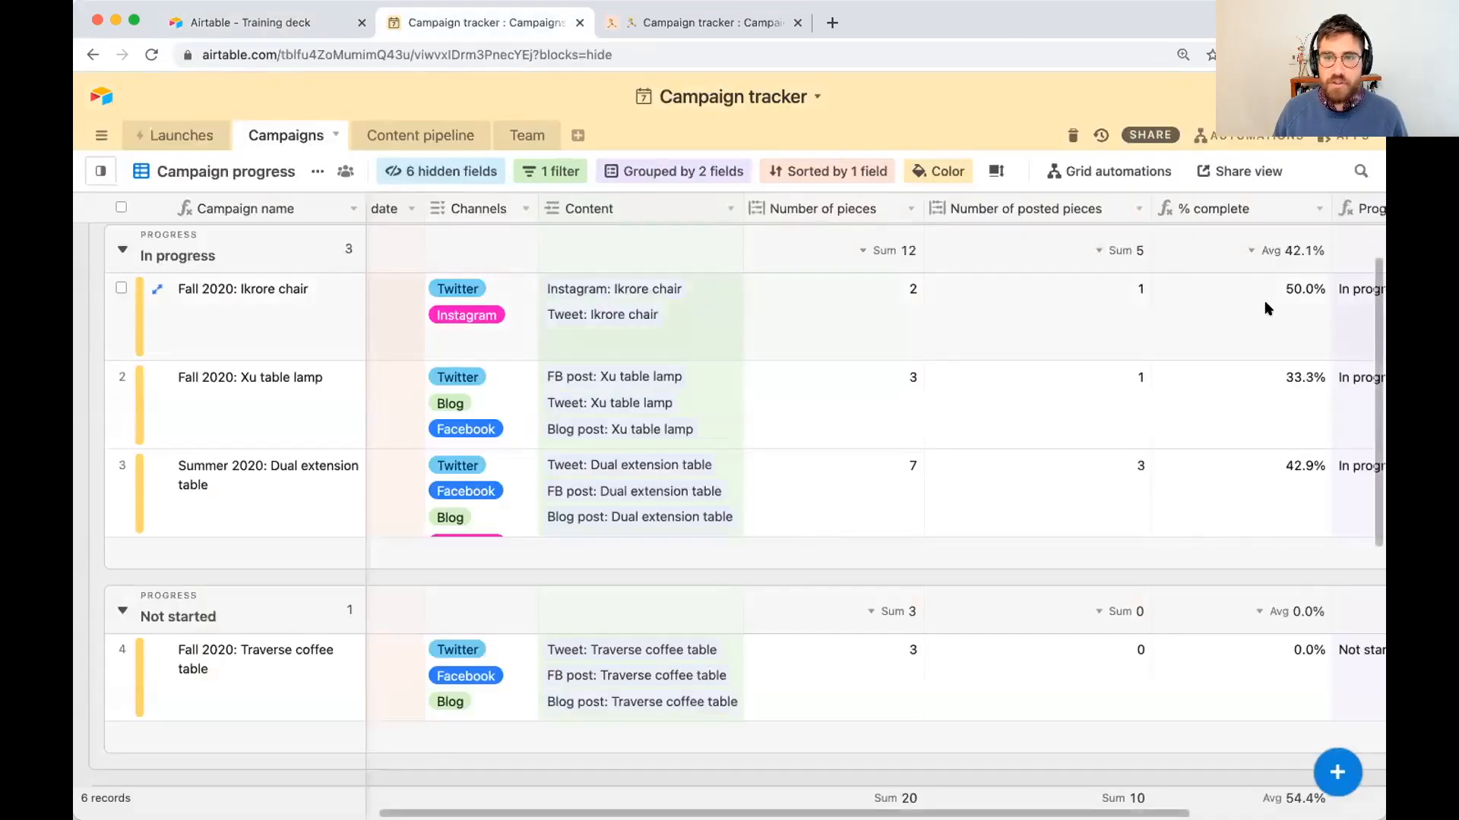
mouse_move(1003, 226)
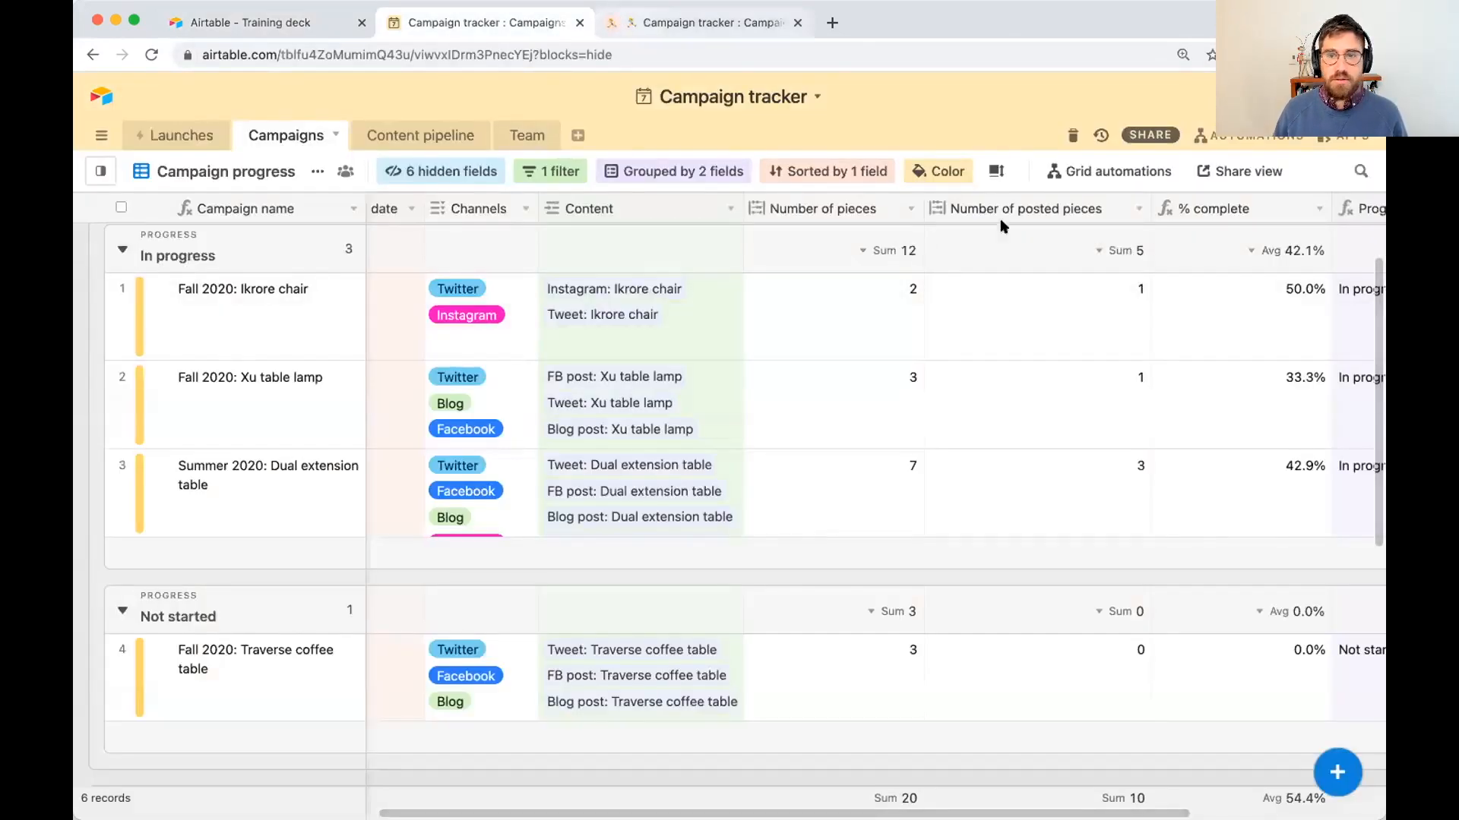
left_click(702, 23)
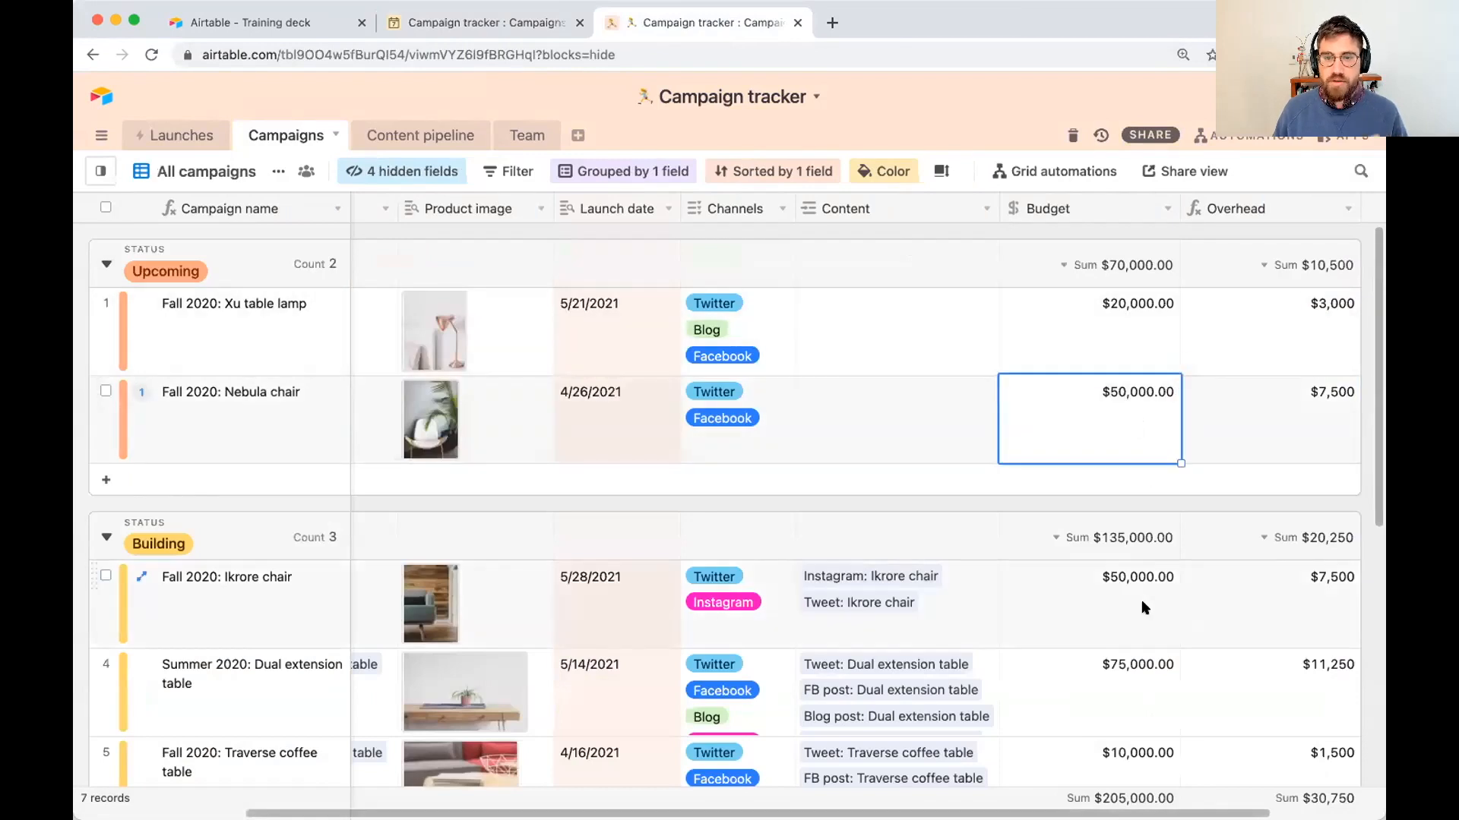
left_click(251, 21)
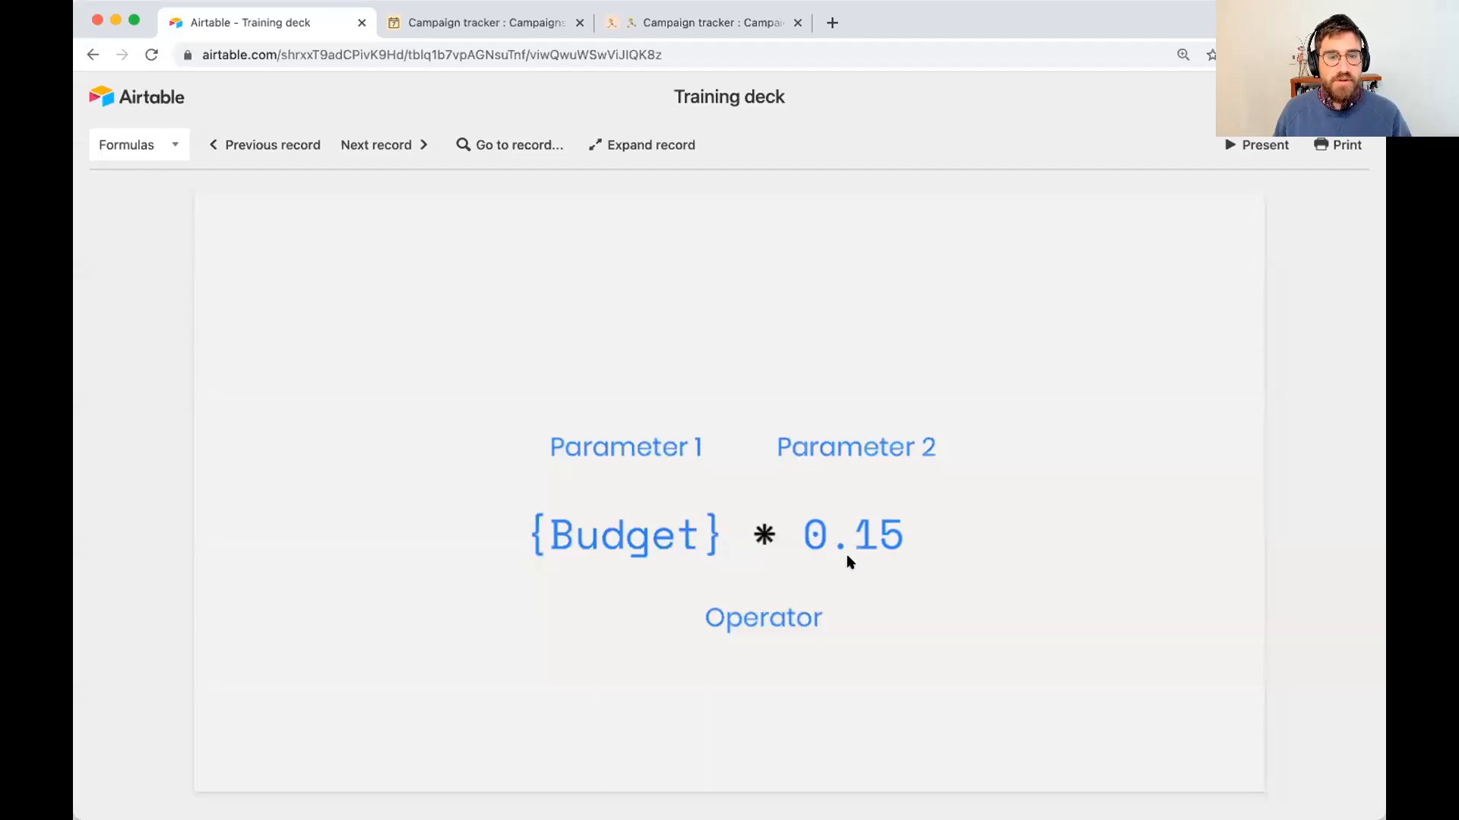
mouse_move(778, 510)
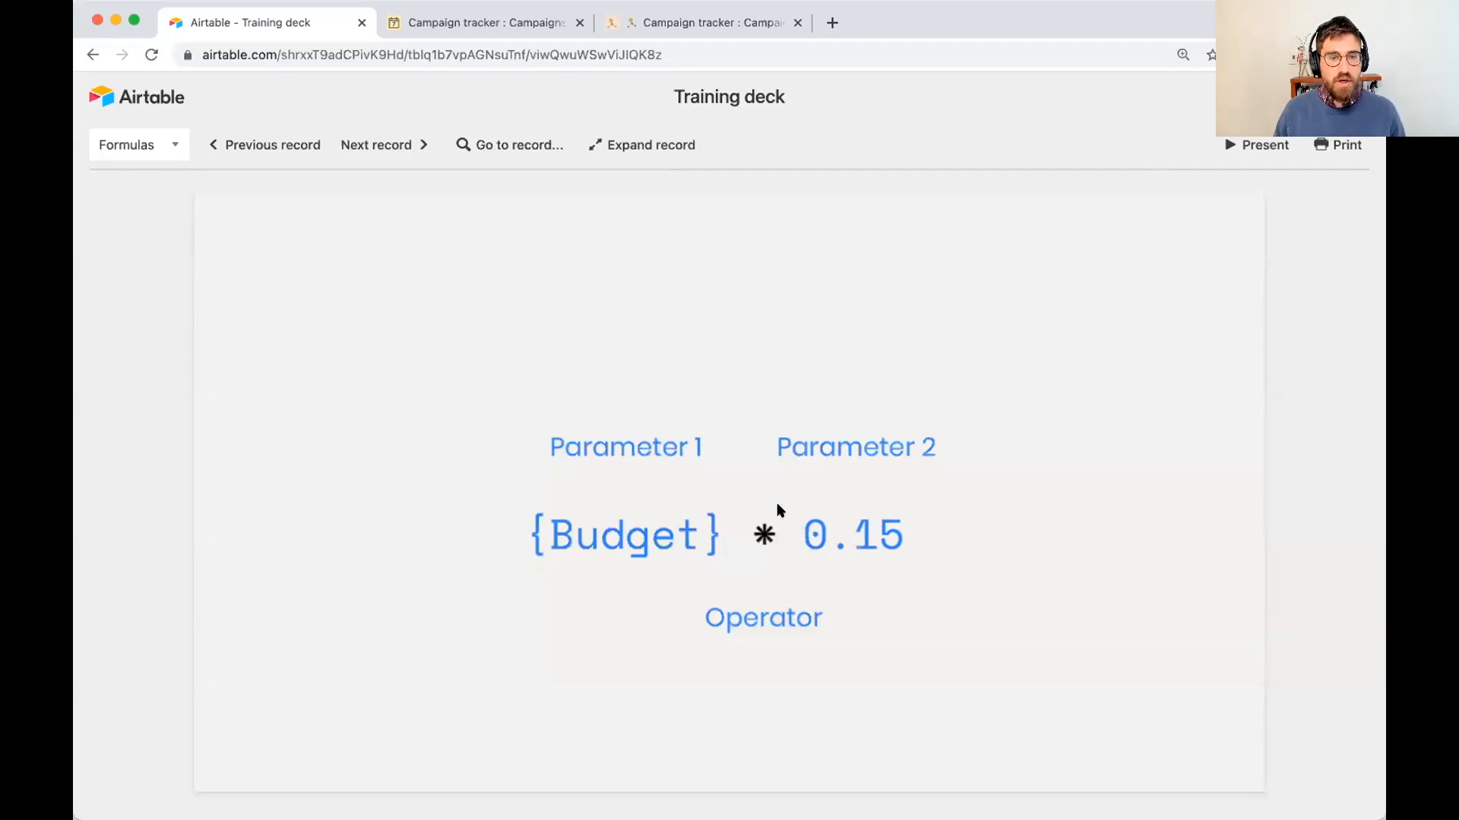
mouse_move(758, 545)
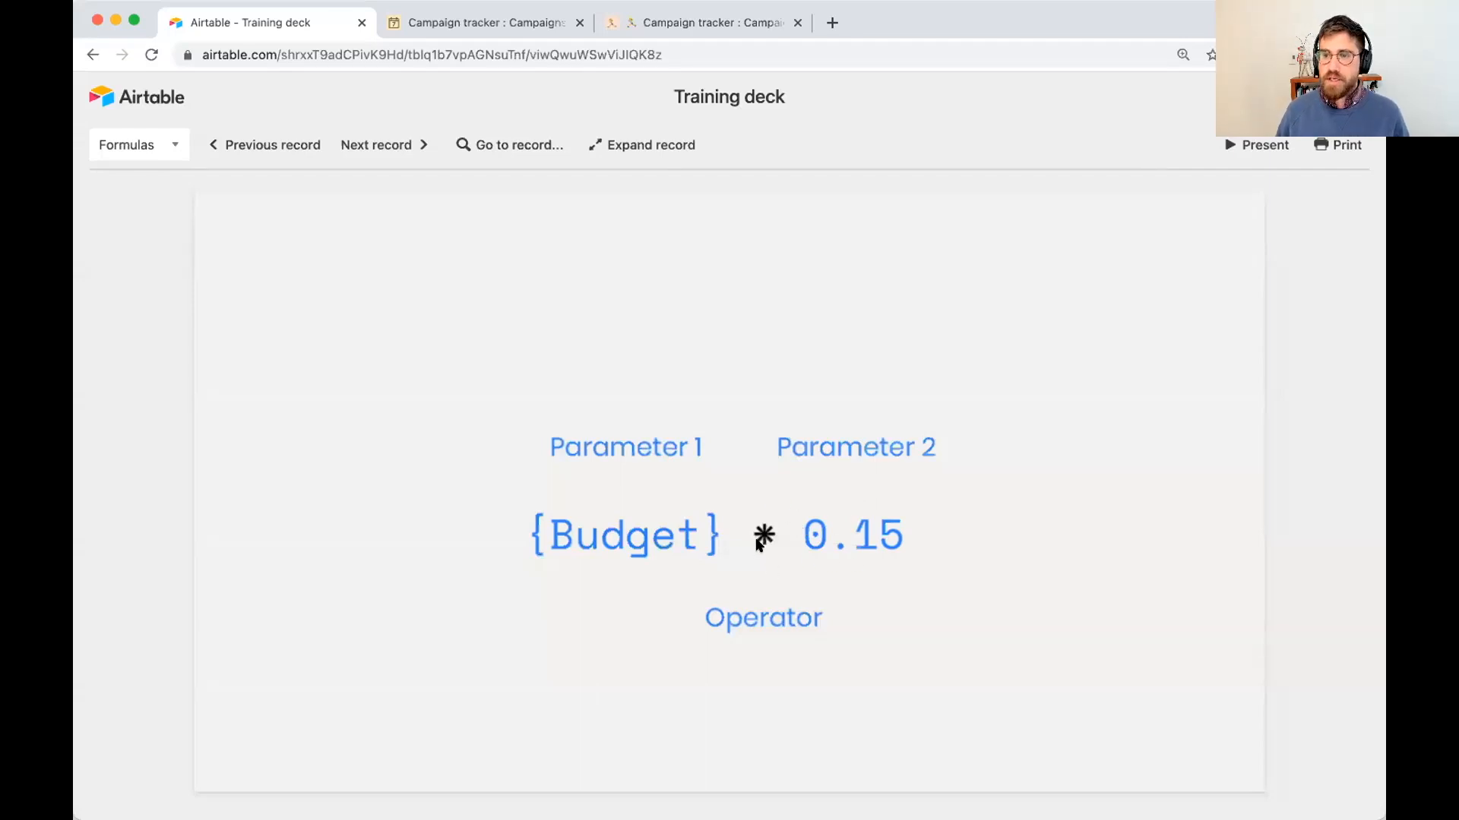